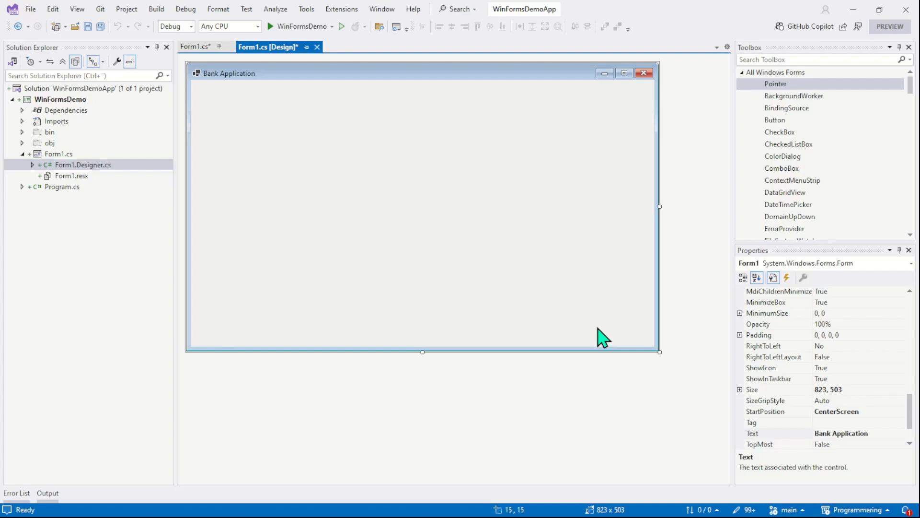
pyautogui.moveTo(616, 170)
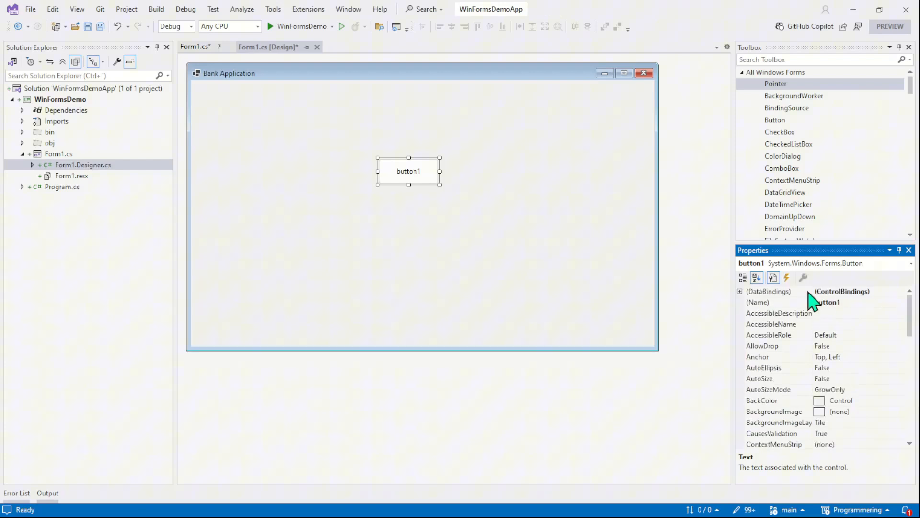
pyautogui.moveTo(790, 317)
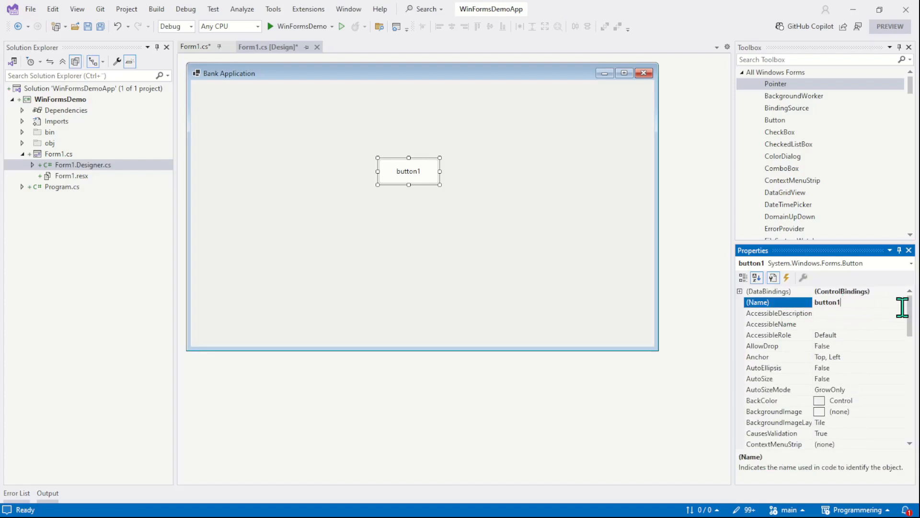
# - Name the new button btnPlay and set its caption to Play
pyautogui.press('Ctrl+a')
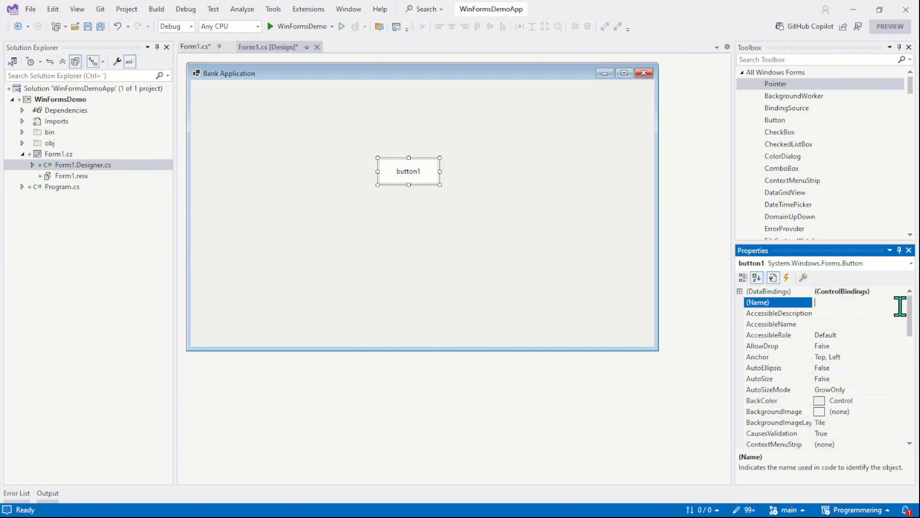
pyautogui.write('btnPlay')
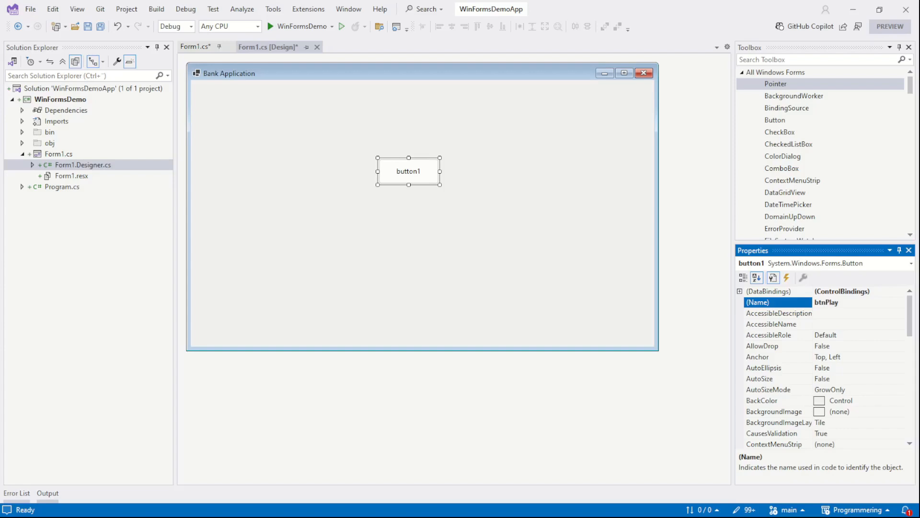
pyautogui.scroll(-3)
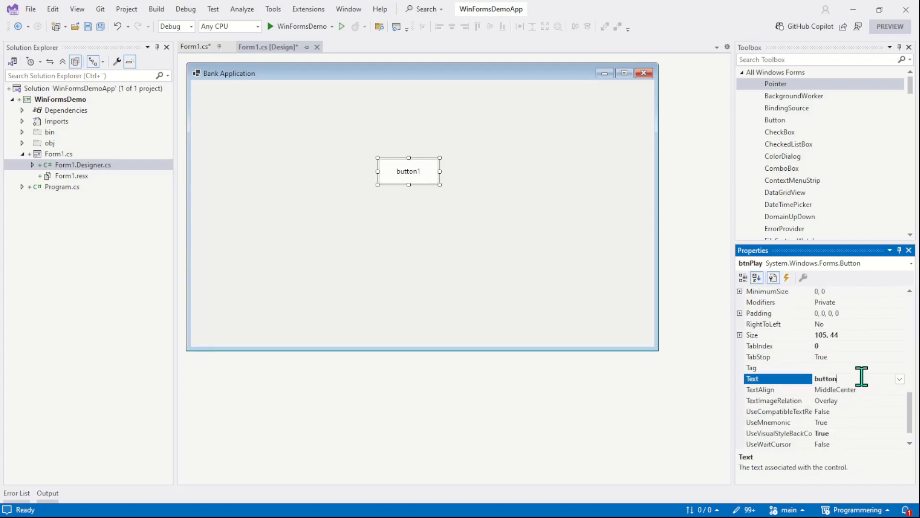
pyautogui.write('Play')
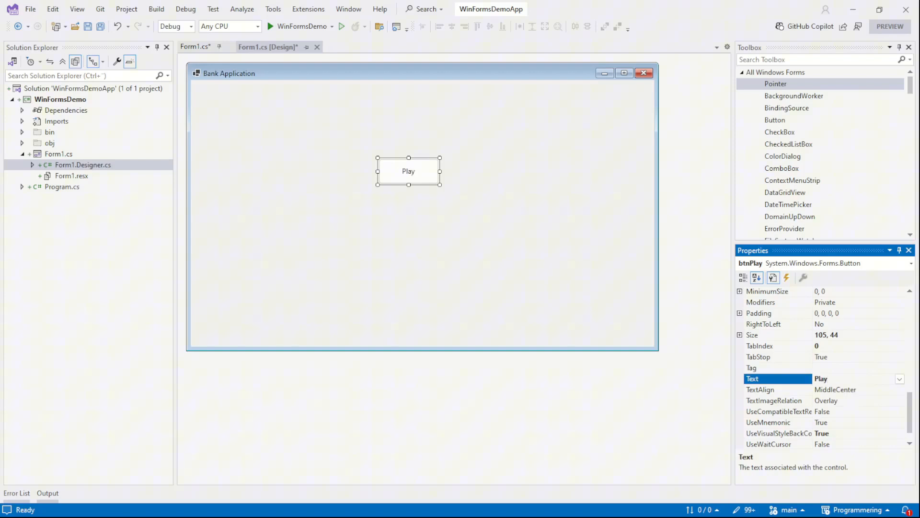
# - Save all changes, build the WinFormsDemo project, and reselect the Play button
pyautogui.click(429, 209)
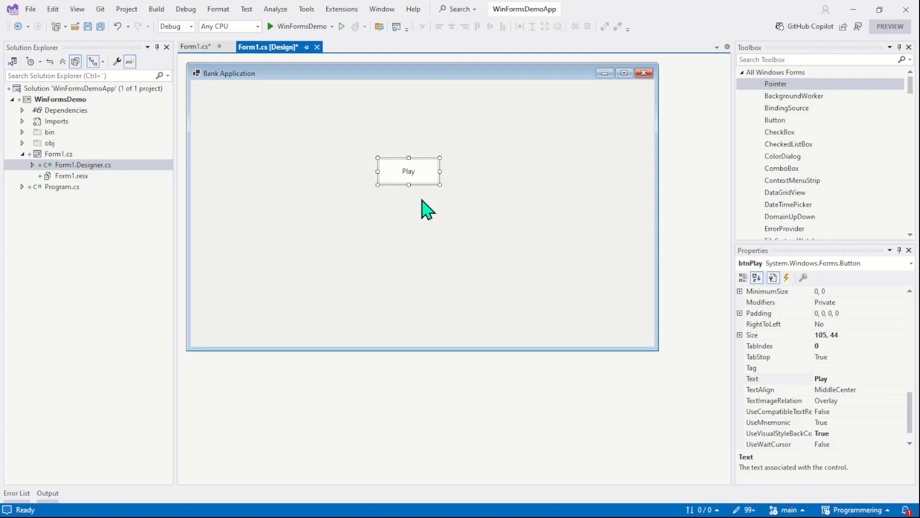
pyautogui.moveTo(302, 53)
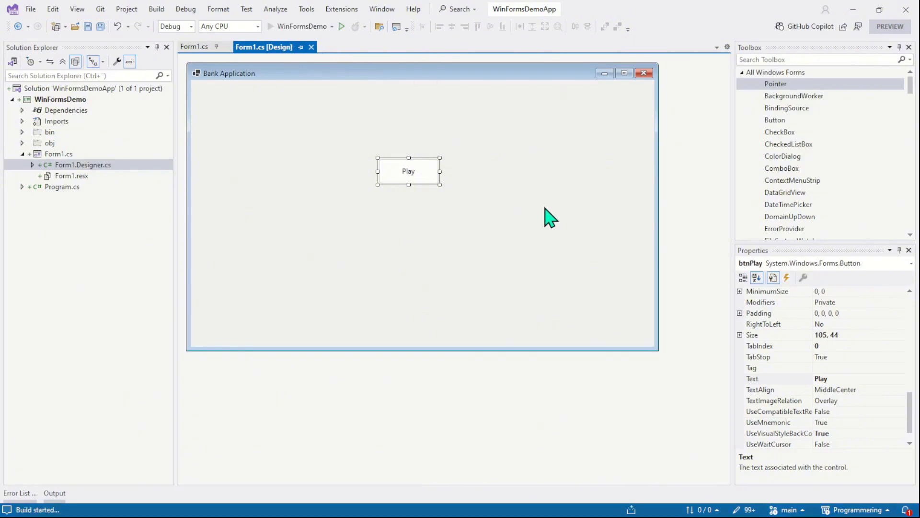
pyautogui.click(341, 26)
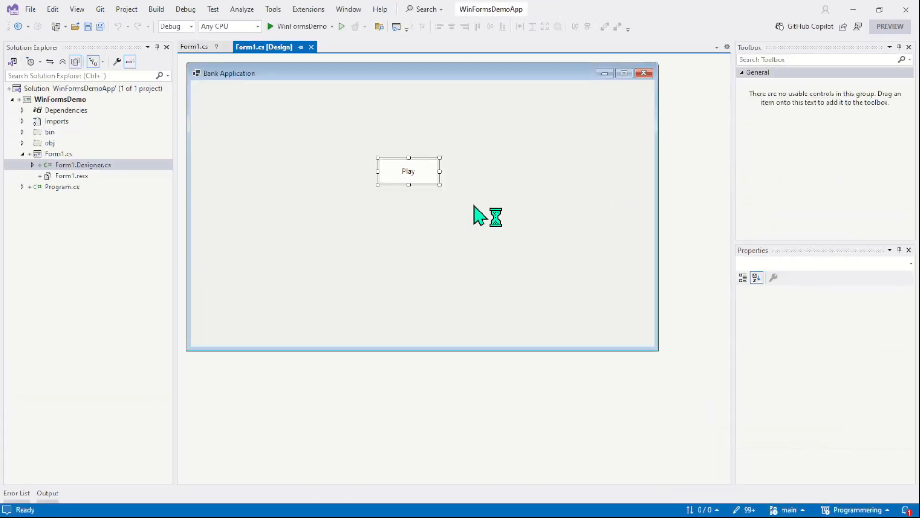
pyautogui.click(408, 171)
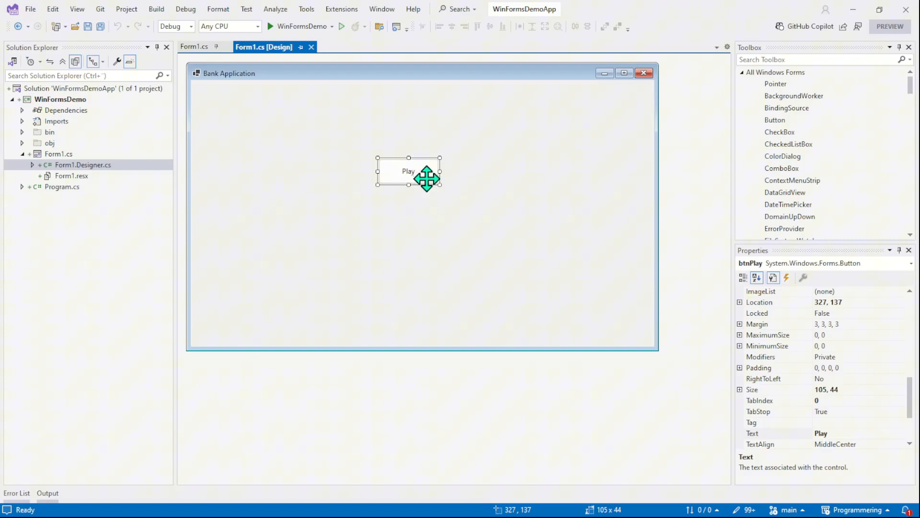
pyautogui.moveTo(436, 182)
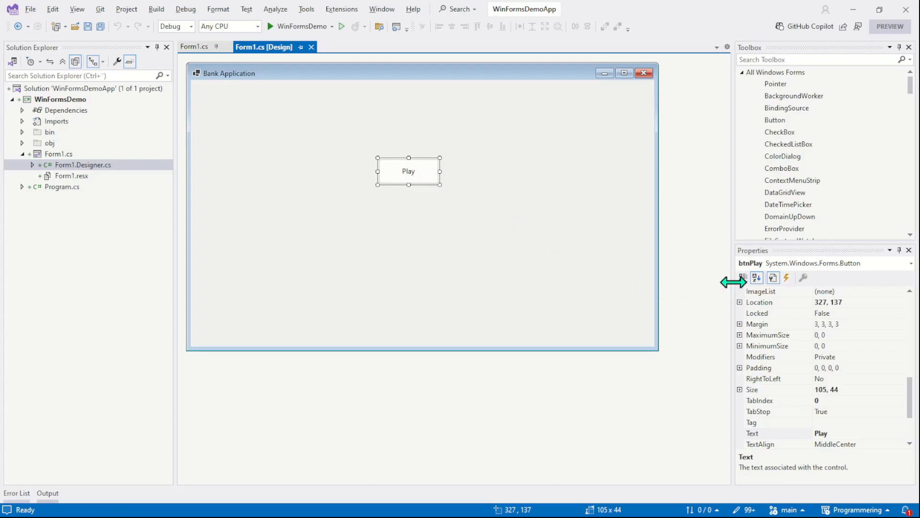
pyautogui.moveTo(763, 267)
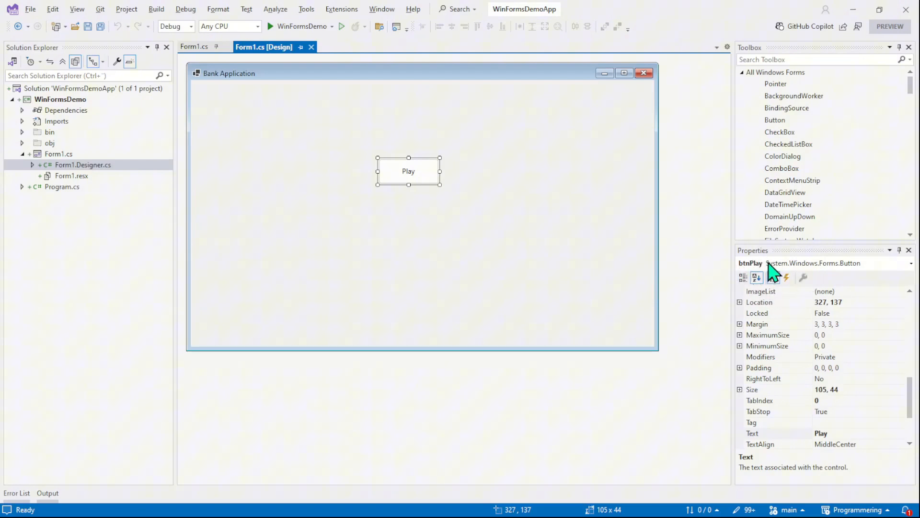
pyautogui.moveTo(770, 276)
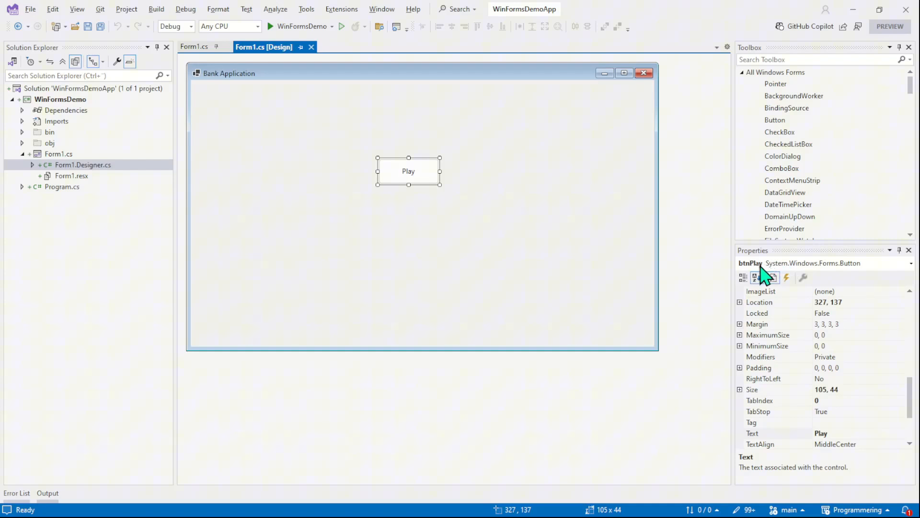
pyautogui.click(909, 263)
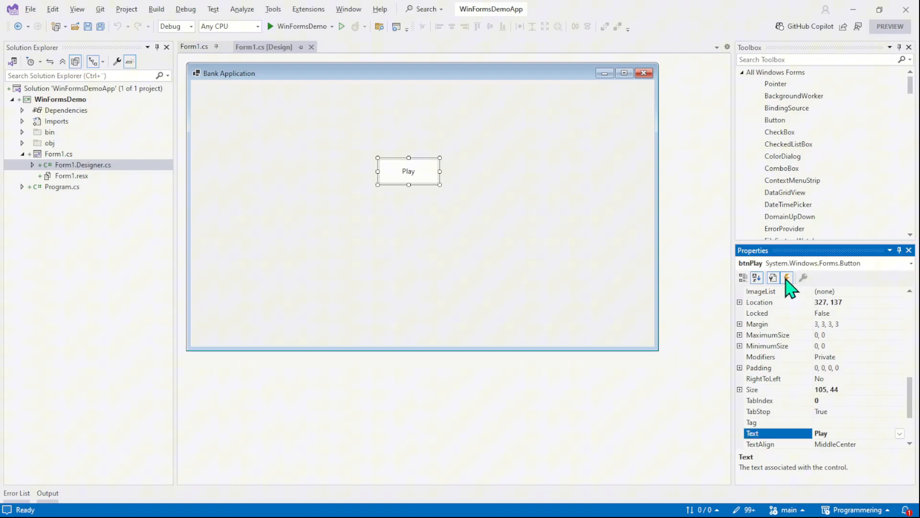
# - Show the Play button's events and scroll the list to the Click event
pyautogui.click(787, 277)
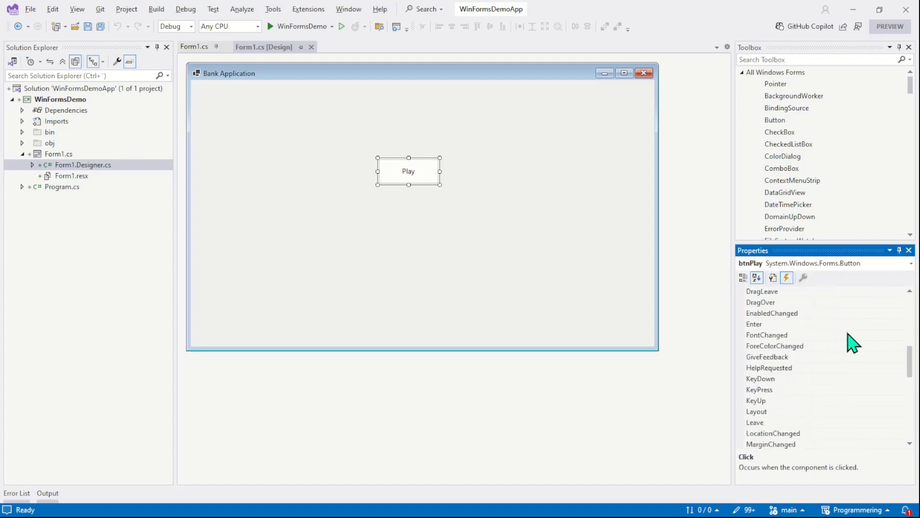
pyautogui.scroll(-3)
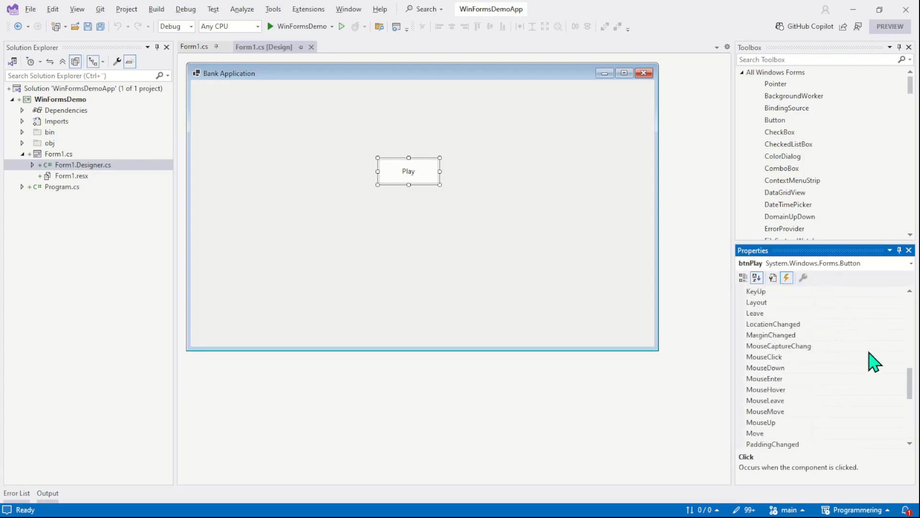
pyautogui.scroll(3)
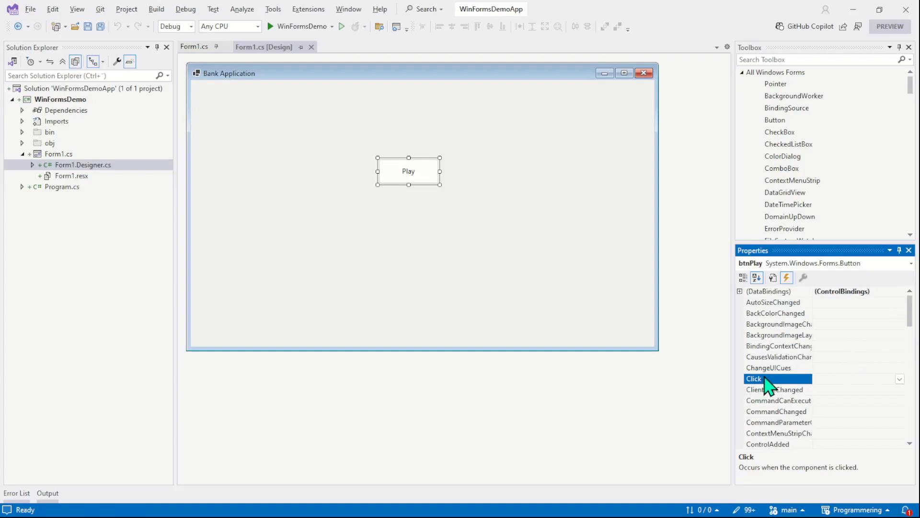
pyautogui.scroll(-3)
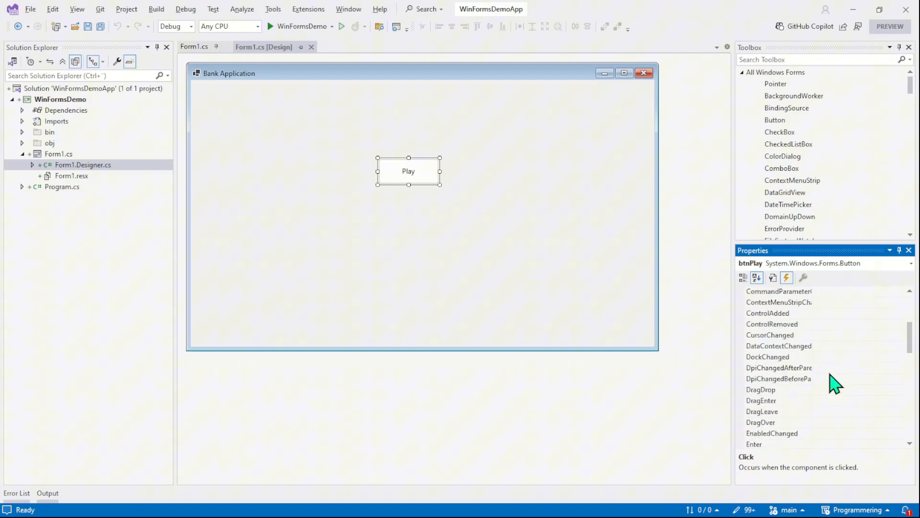
pyautogui.moveTo(777, 407)
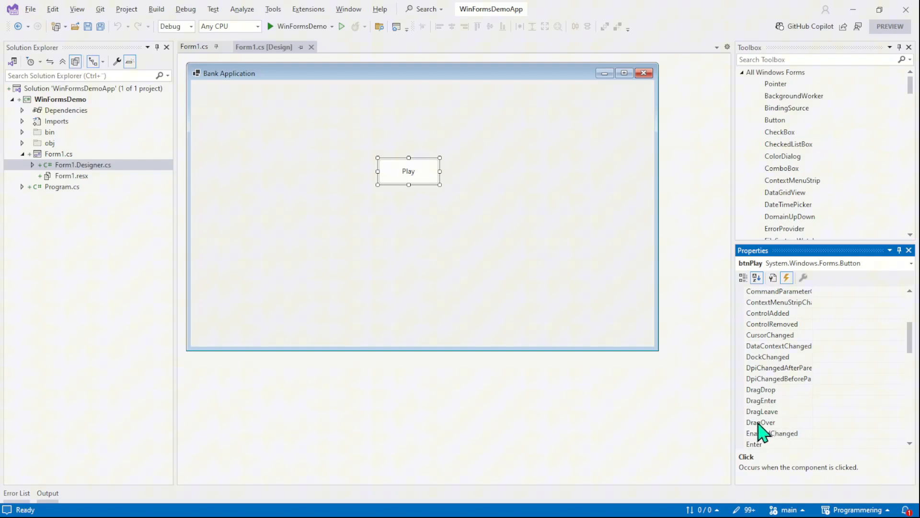
pyautogui.scroll(-3)
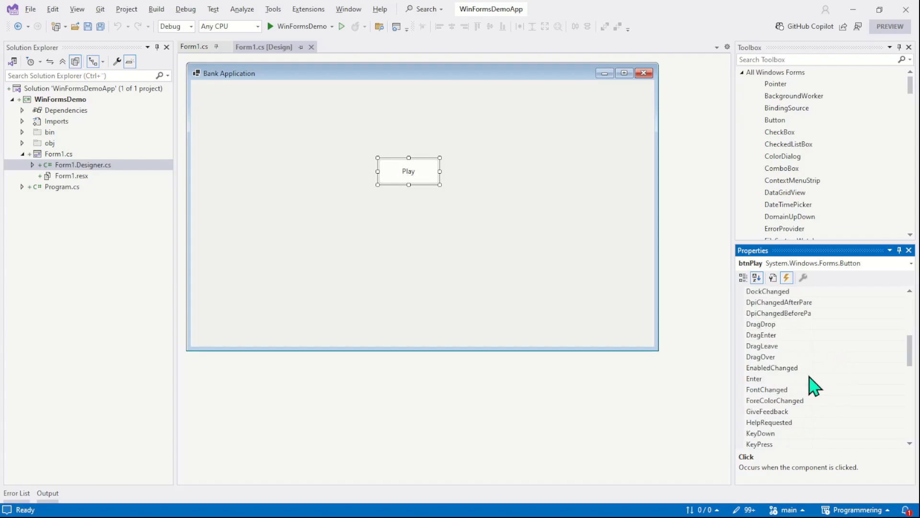
pyautogui.scroll(-3)
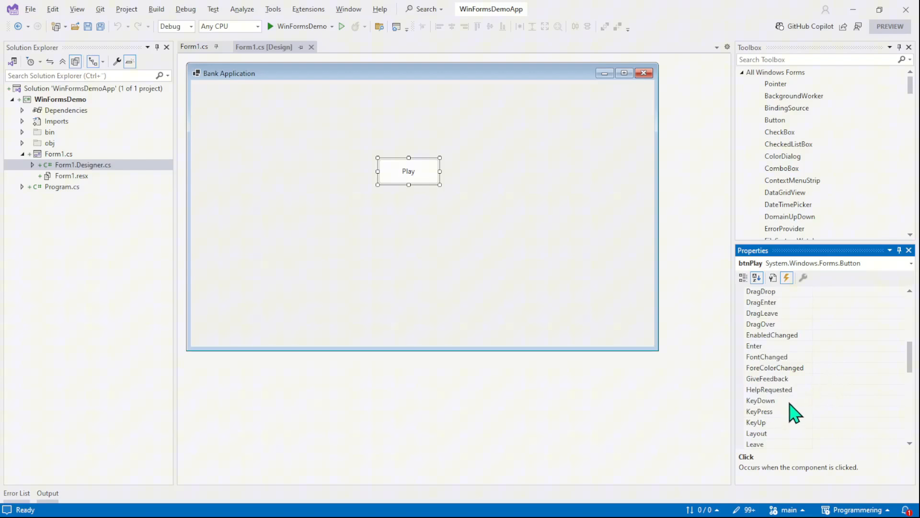
pyautogui.scroll(-3)
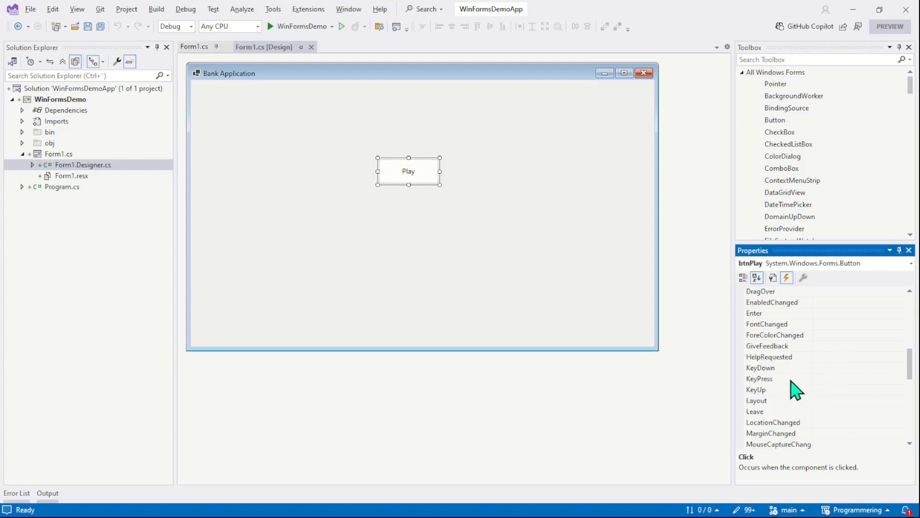
pyautogui.scroll(-3)
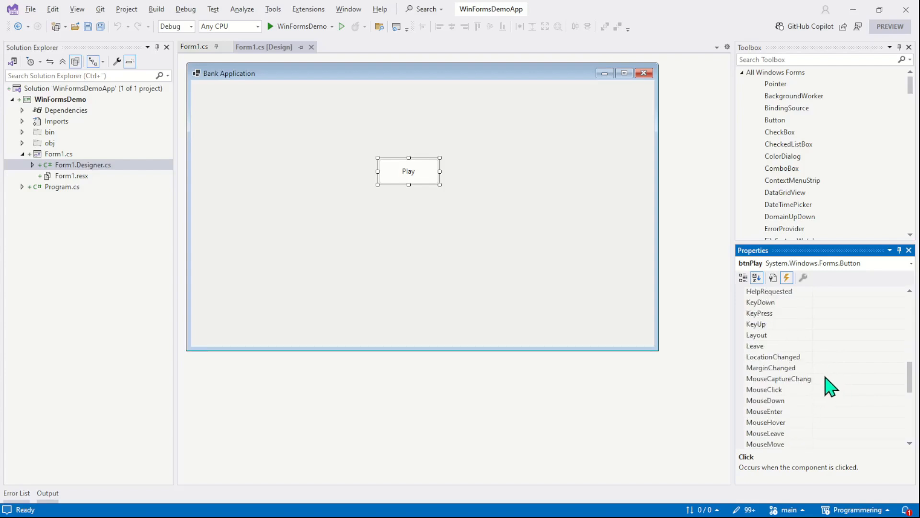
pyautogui.scroll(-3)
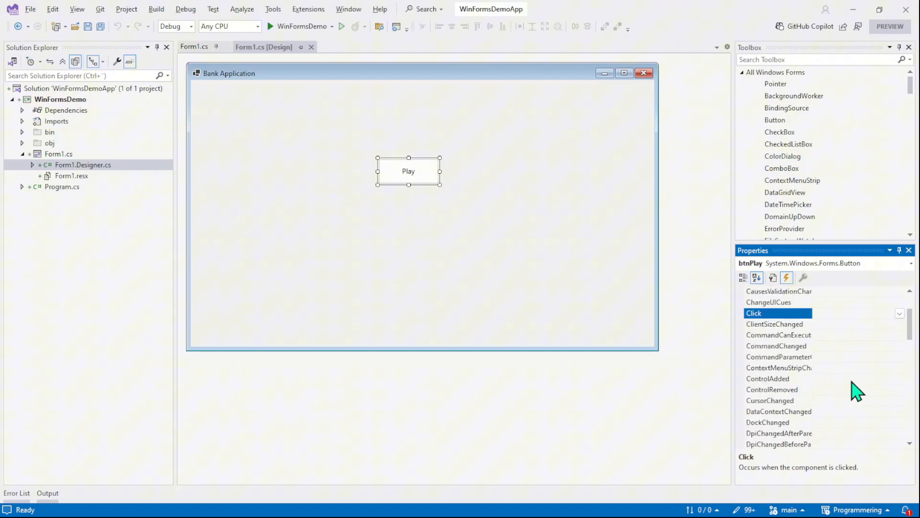
pyautogui.scroll(3)
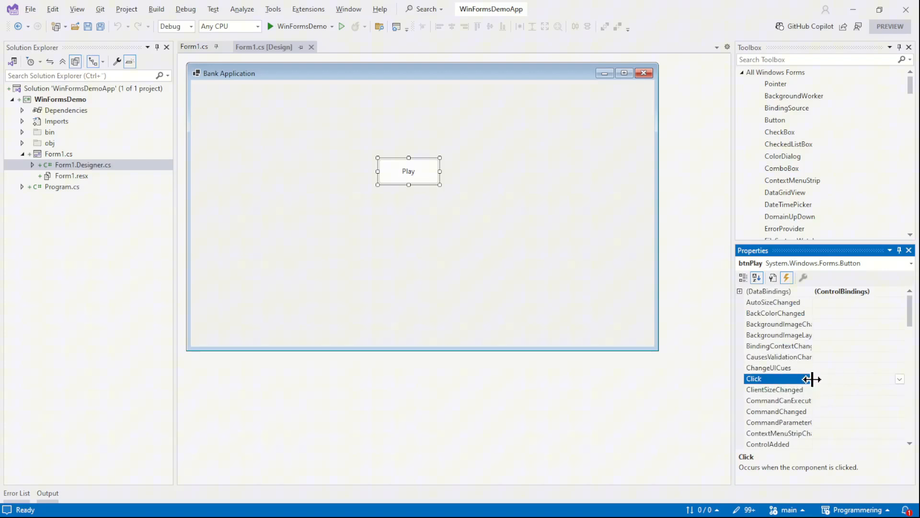
pyautogui.moveTo(792, 388)
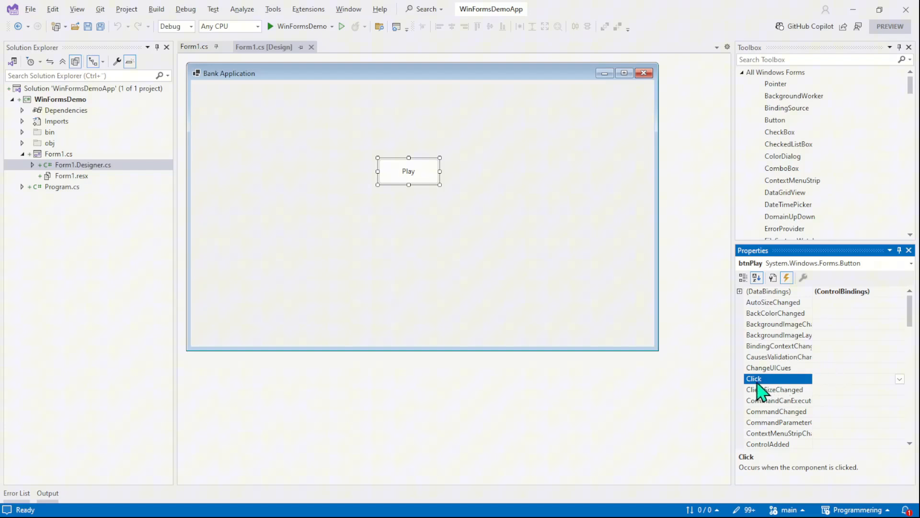
pyautogui.moveTo(828, 379)
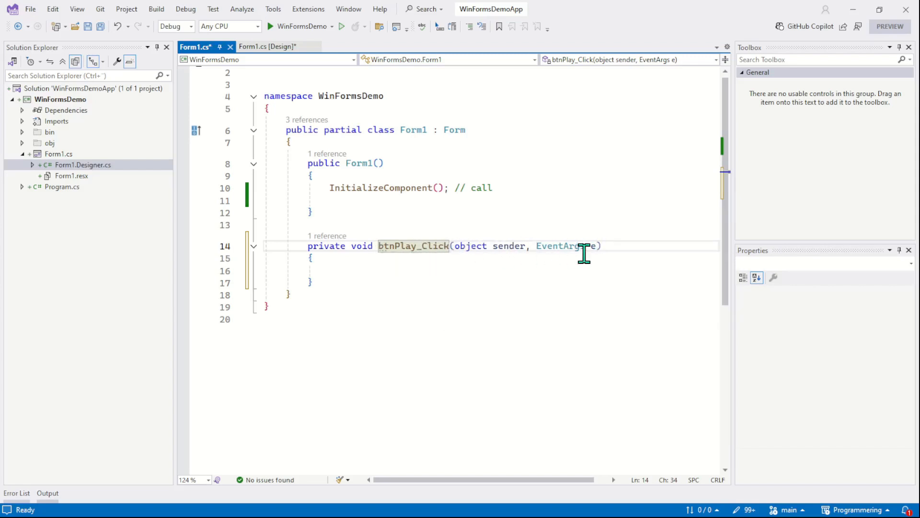
pyautogui.moveTo(498, 255)
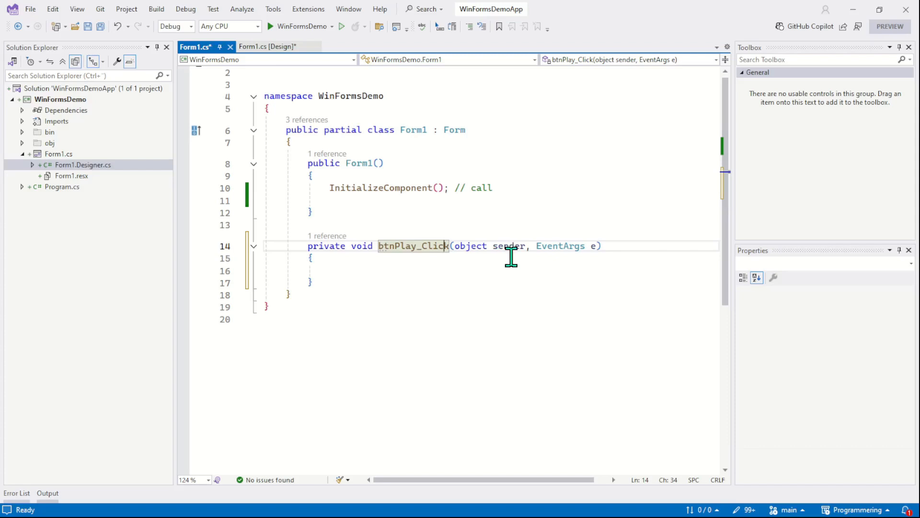
pyautogui.moveTo(591, 246)
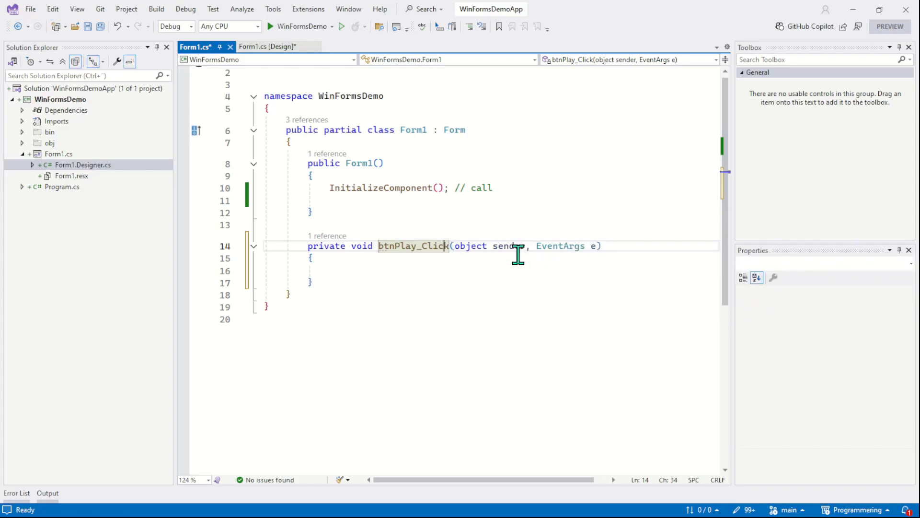
# - Review the empty btnPlay_Click handler and dismiss the IDE1006 naming warning
pyautogui.click(330, 271)
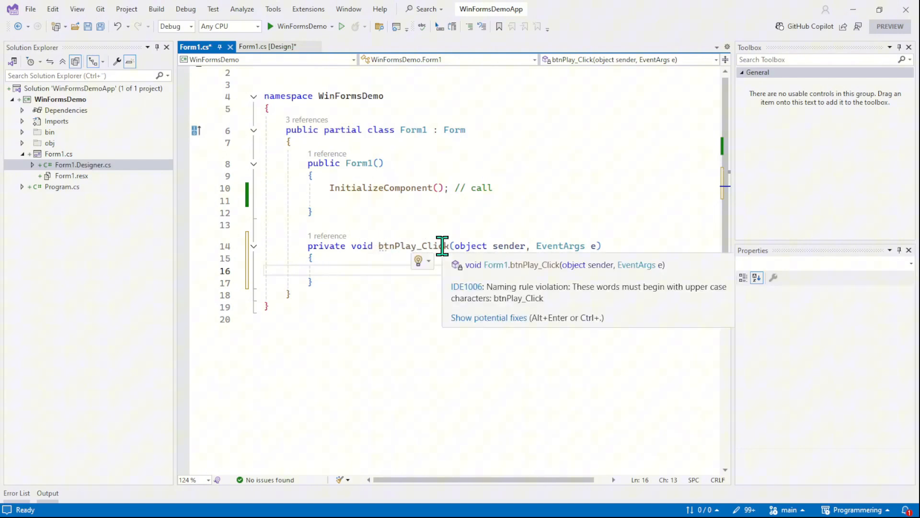
pyautogui.click(327, 271)
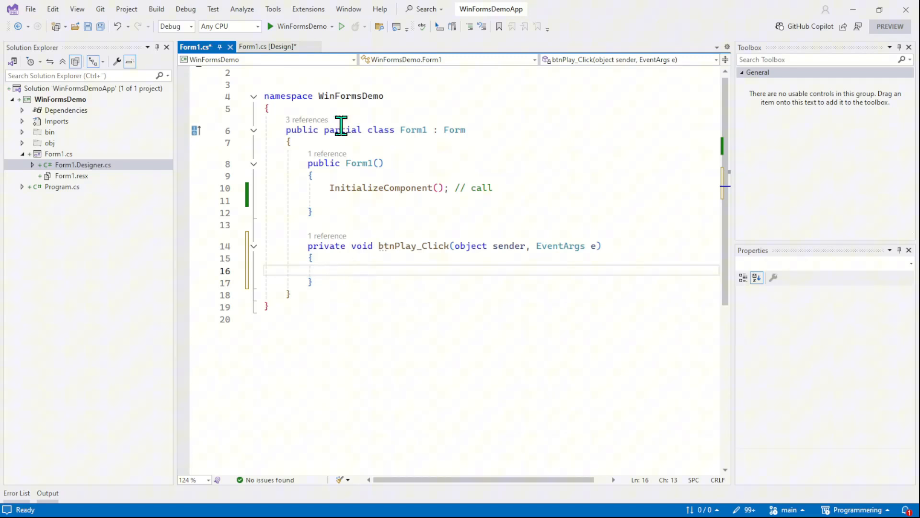
# - Set button1's Enabled property to False in the designer's Properties view
pyautogui.click(268, 46)
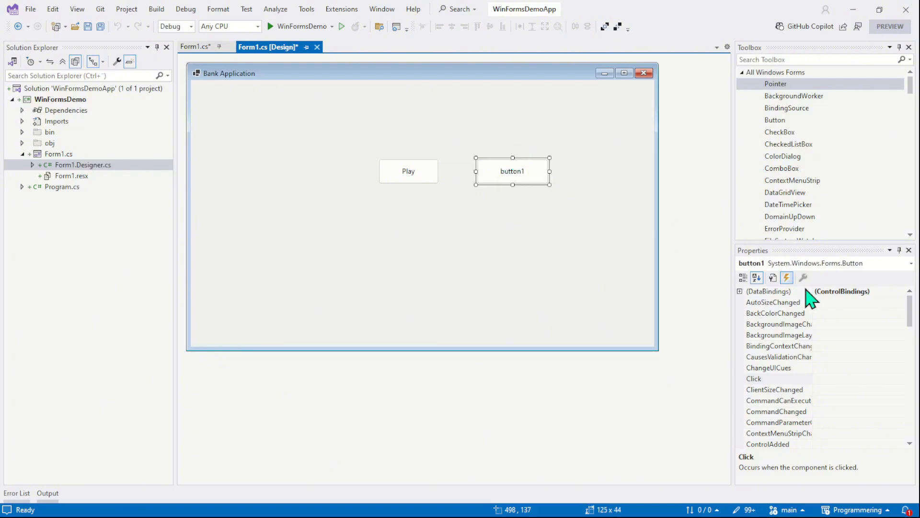
pyautogui.click(756, 277)
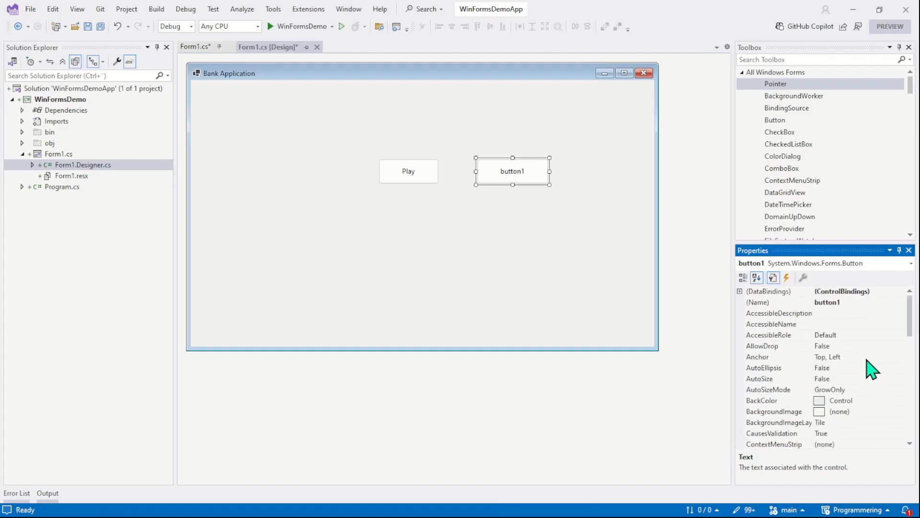
pyautogui.scroll(-3)
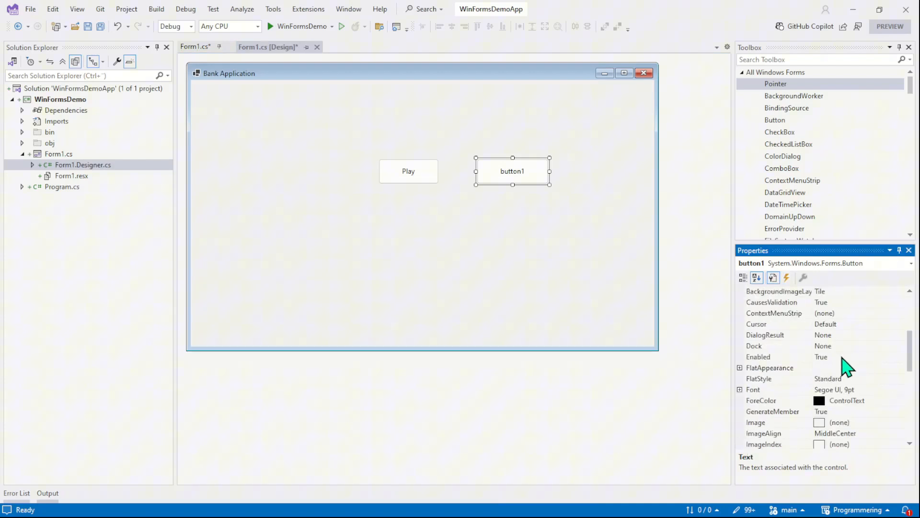
pyautogui.click(900, 357)
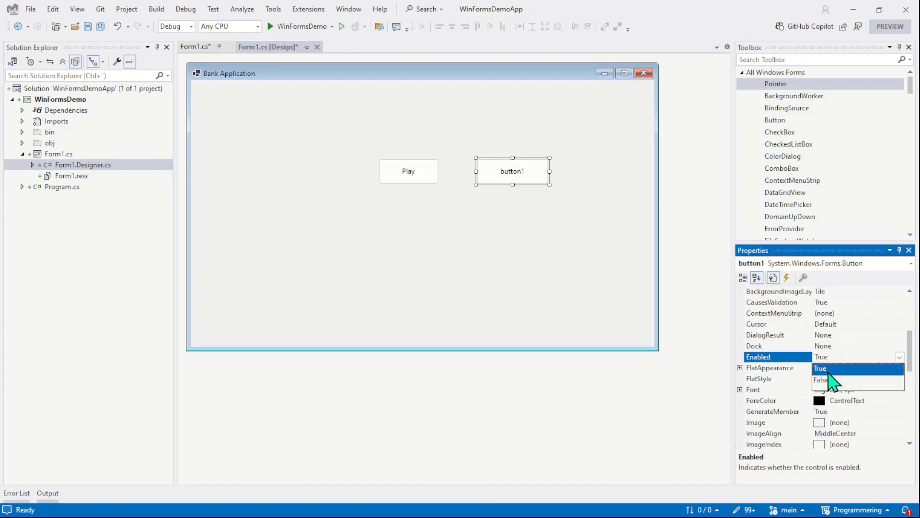
pyautogui.click(821, 380)
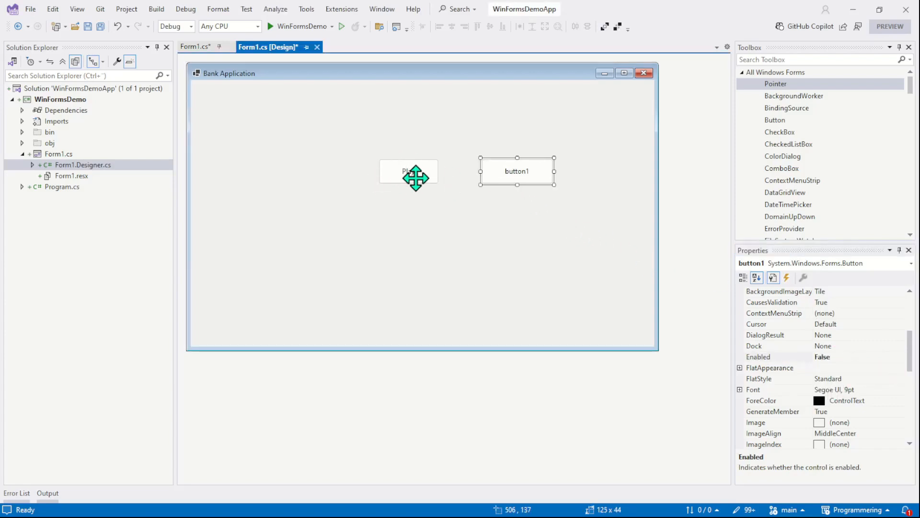
pyautogui.moveTo(525, 167)
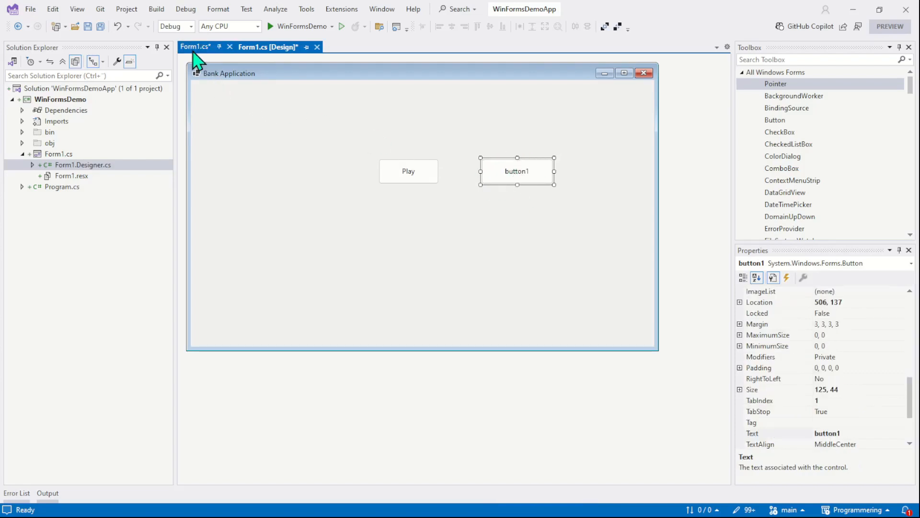
# - Add button1.Enabled = true; inside btnPlay_Click in Form1.cs
pyautogui.click(195, 47)
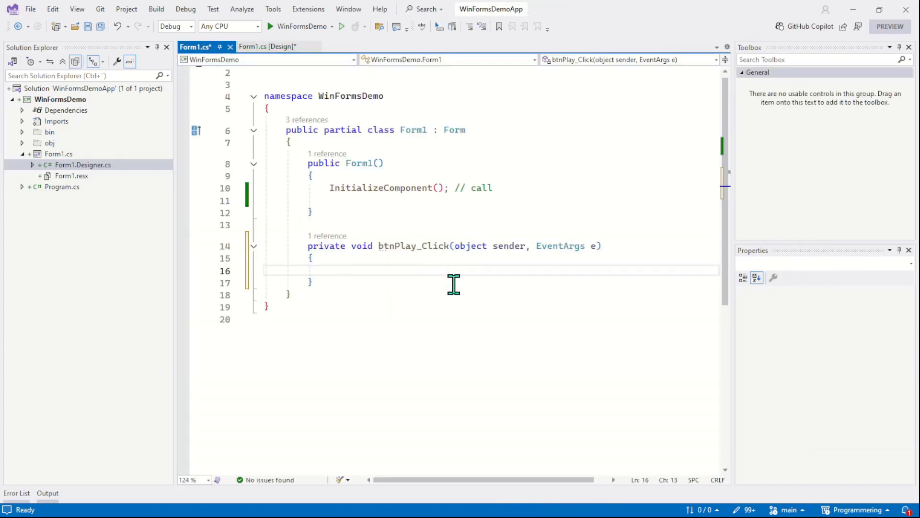
pyautogui.write('button1.Enabled =')
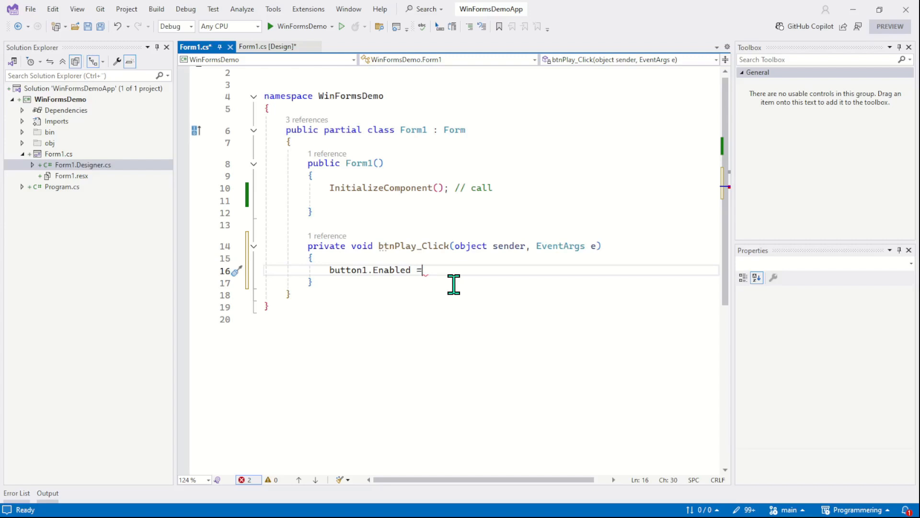
pyautogui.write('true;')
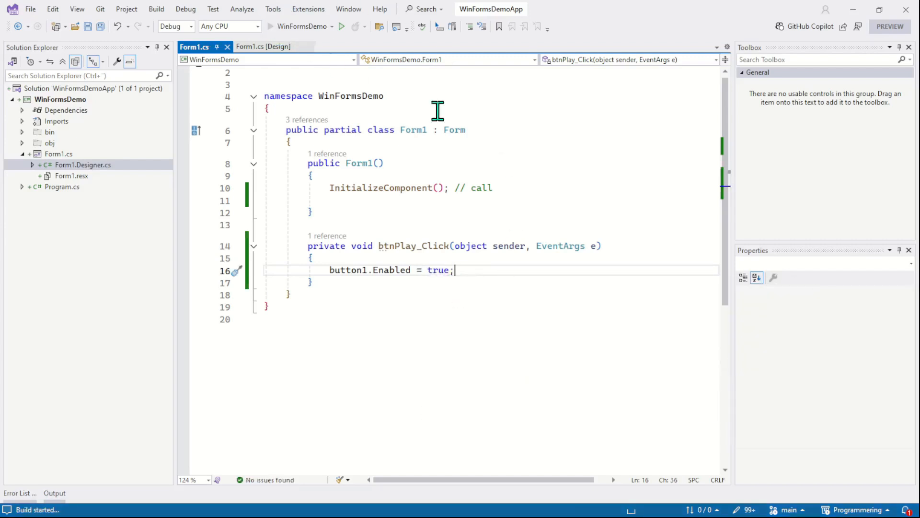
pyautogui.click(341, 26)
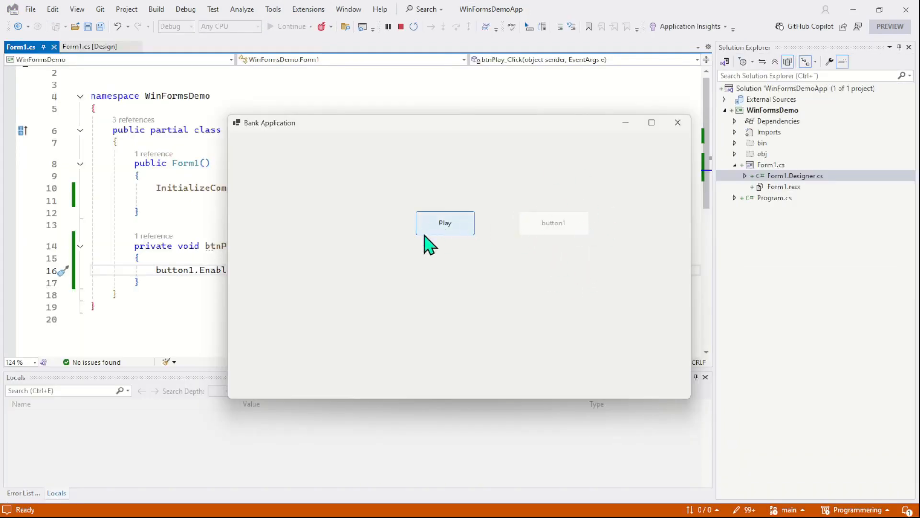
pyautogui.moveTo(445, 229)
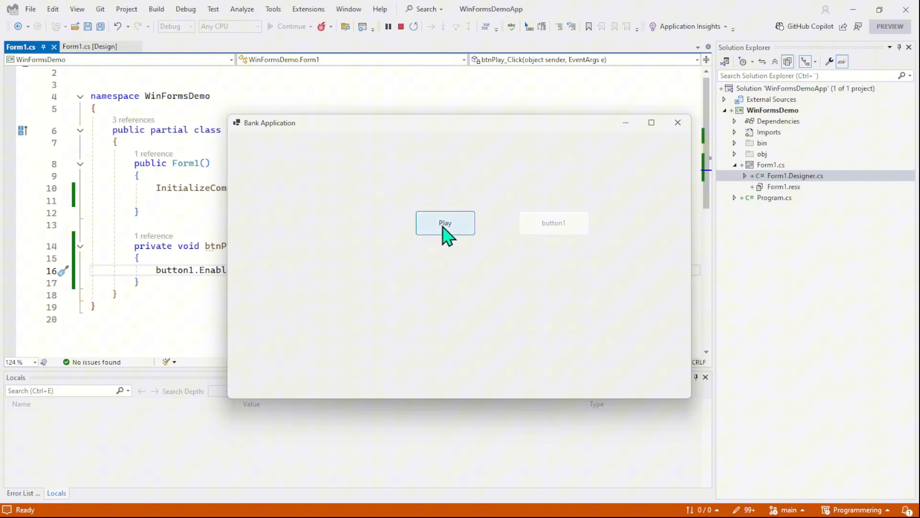
pyautogui.click(445, 222)
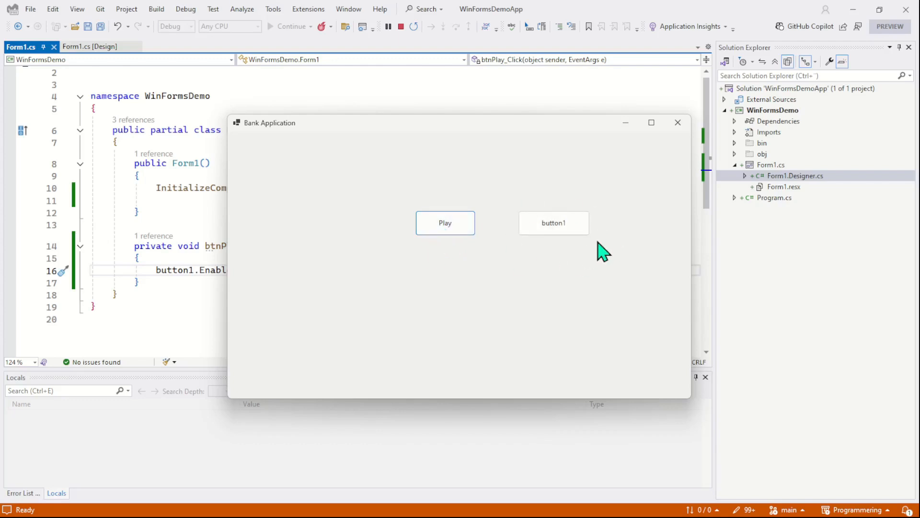
pyautogui.moveTo(445, 223)
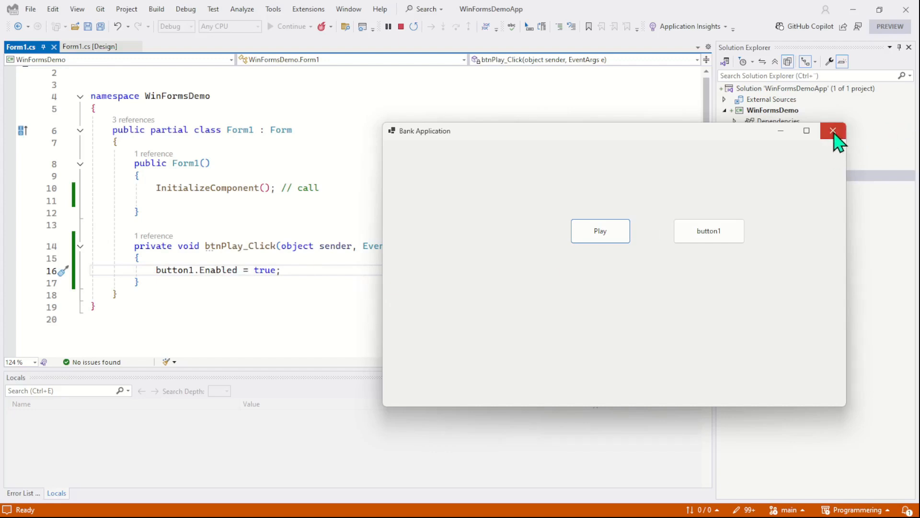
pyautogui.click(832, 130)
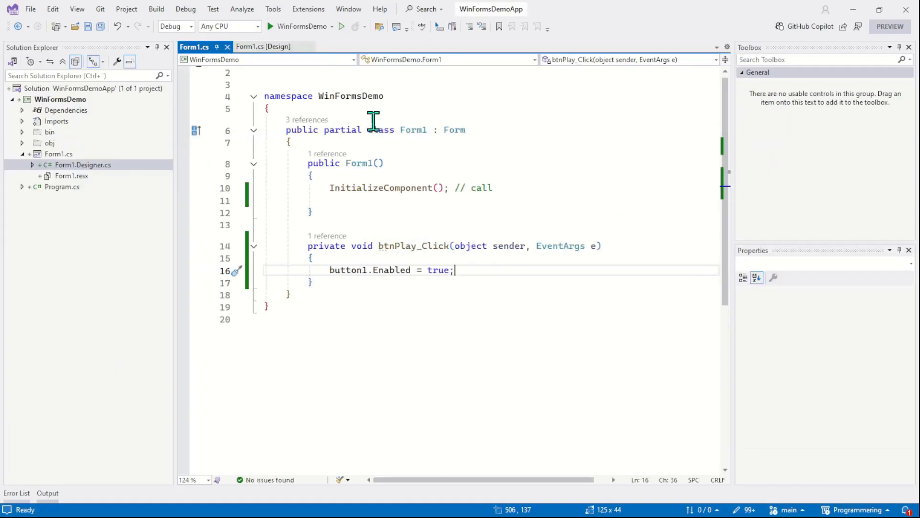
# - Switch to the Form1.cs designer and place a second button named btnCancel below Play
pyautogui.click(263, 46)
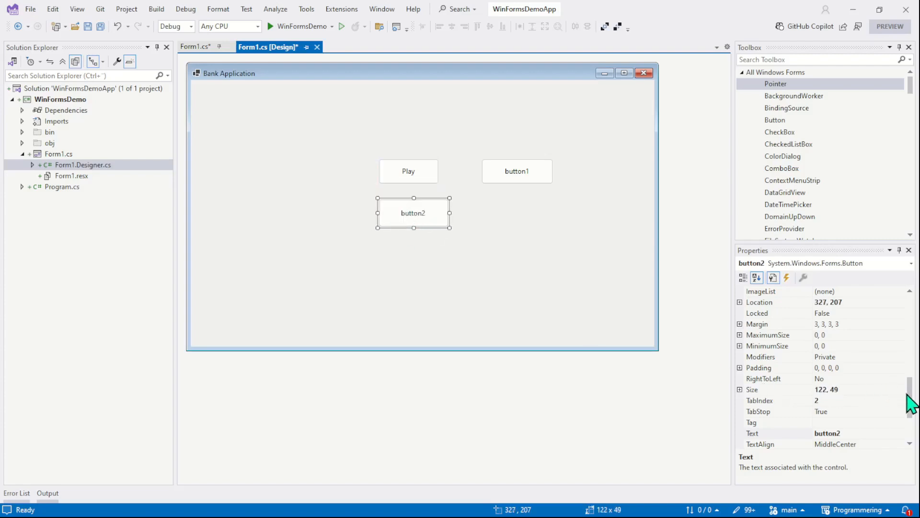
pyautogui.scroll(3)
pyautogui.write('btnCancel')
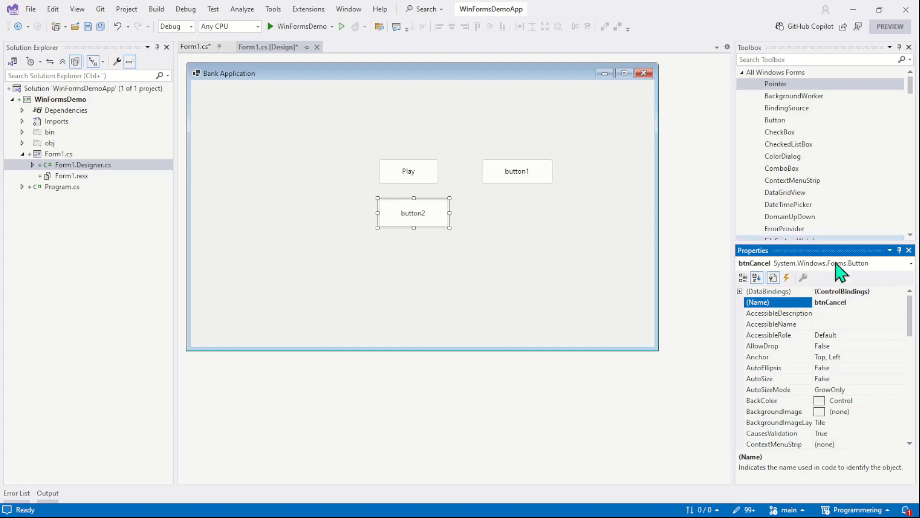
pyautogui.moveTo(793, 303)
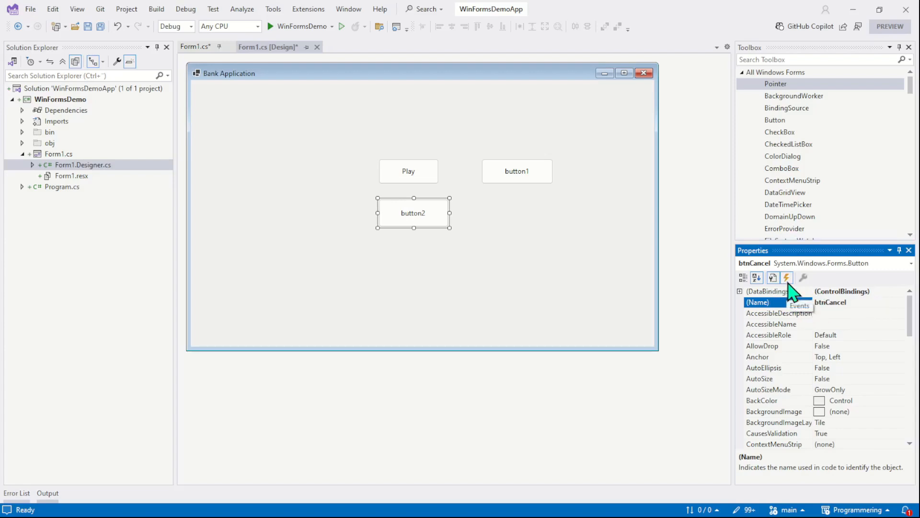
# - Enter ButtonCancelOperation_Click in btnCancel's Click event and generate the handler
pyautogui.click(787, 277)
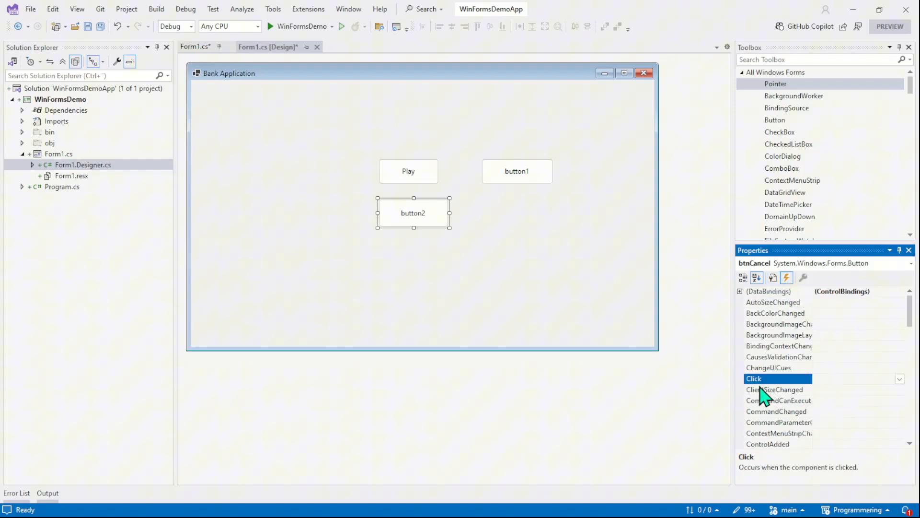
pyautogui.moveTo(839, 378)
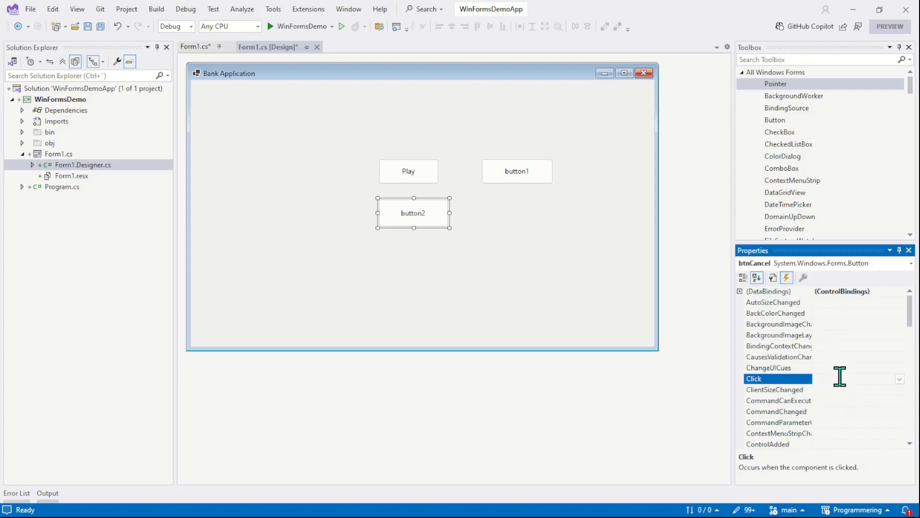
pyautogui.click(857, 379)
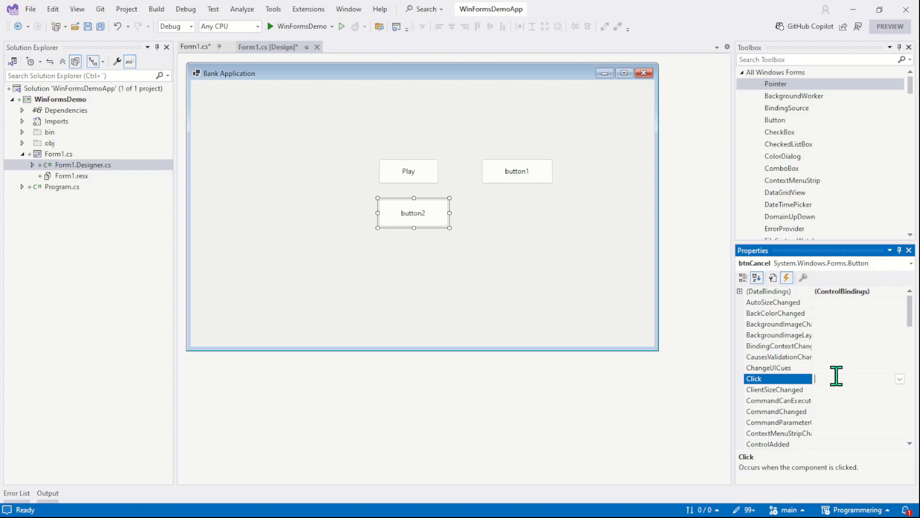
pyautogui.moveTo(863, 397)
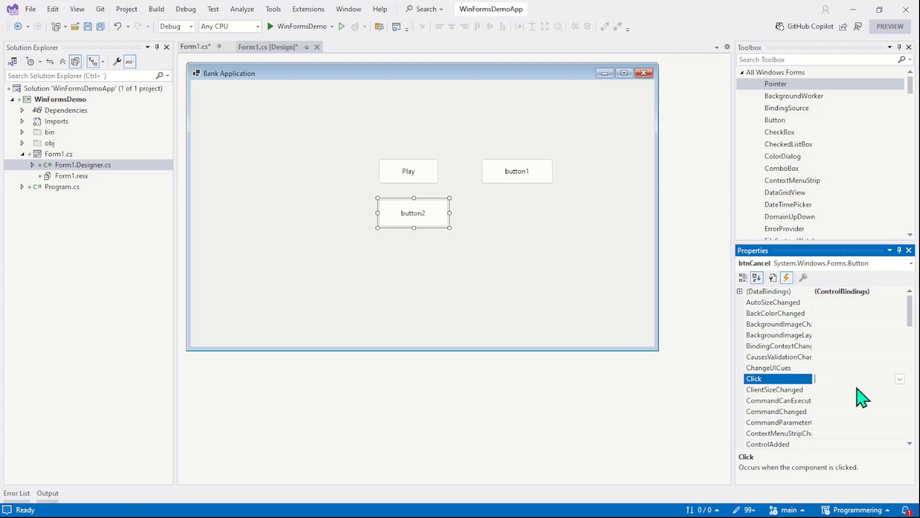
pyautogui.write('ButtonCa')
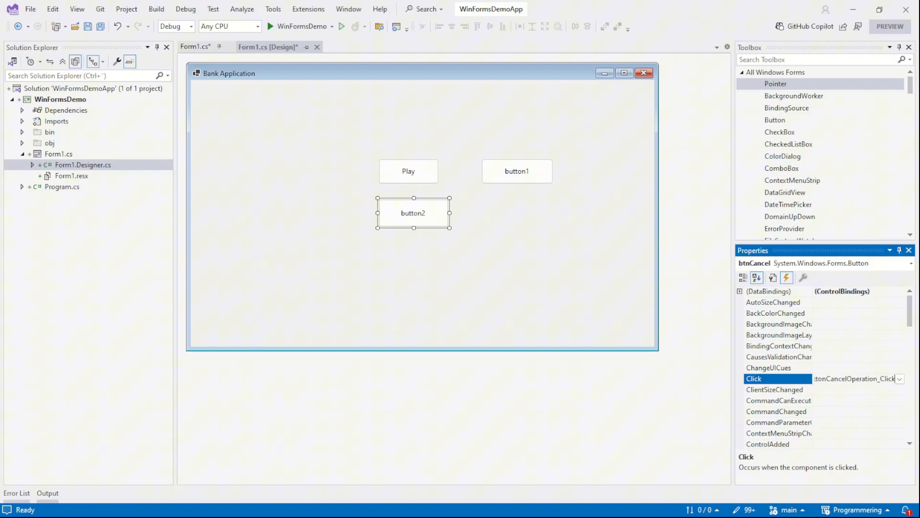
pyautogui.doubleClick(857, 378)
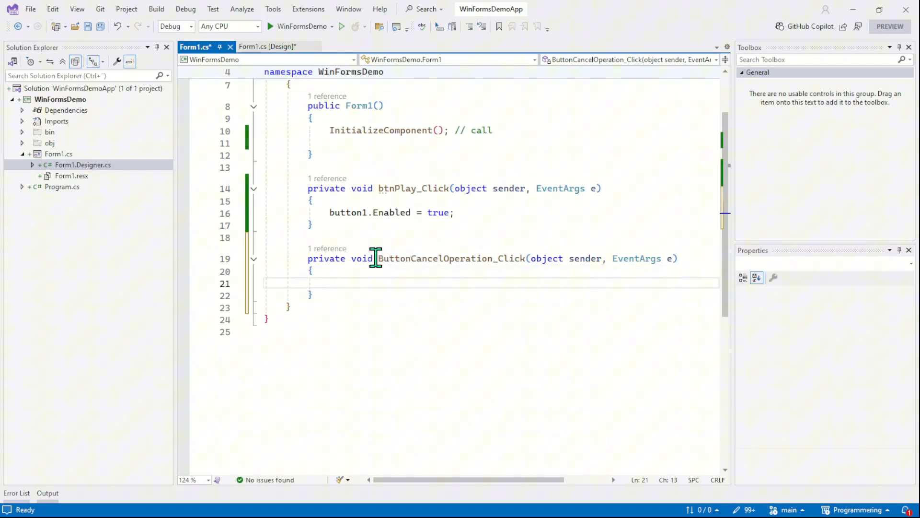
pyautogui.moveTo(482, 258)
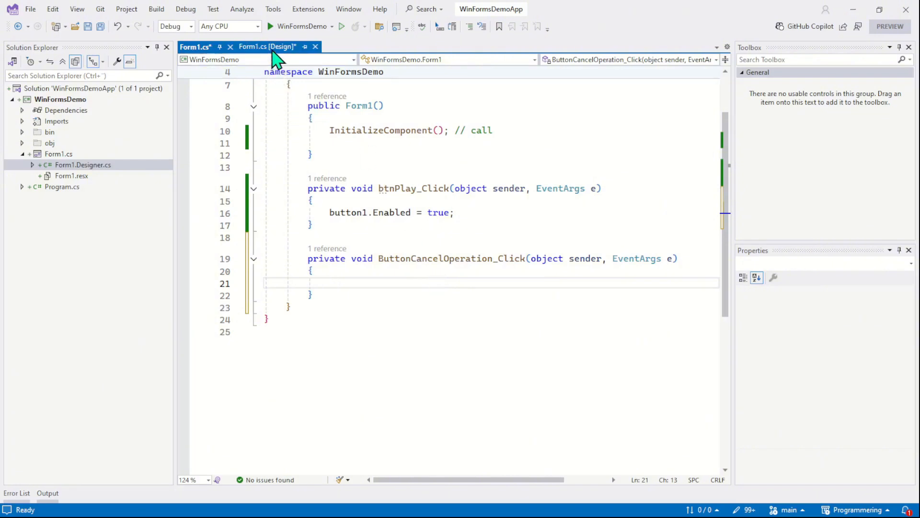
# - Return to the Form1.cs [Design] tab
pyautogui.click(268, 47)
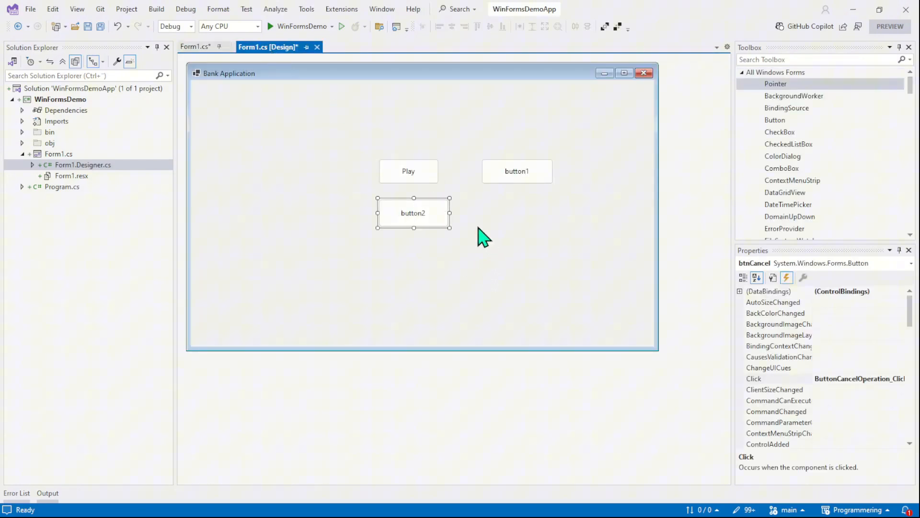
pyautogui.moveTo(504, 247)
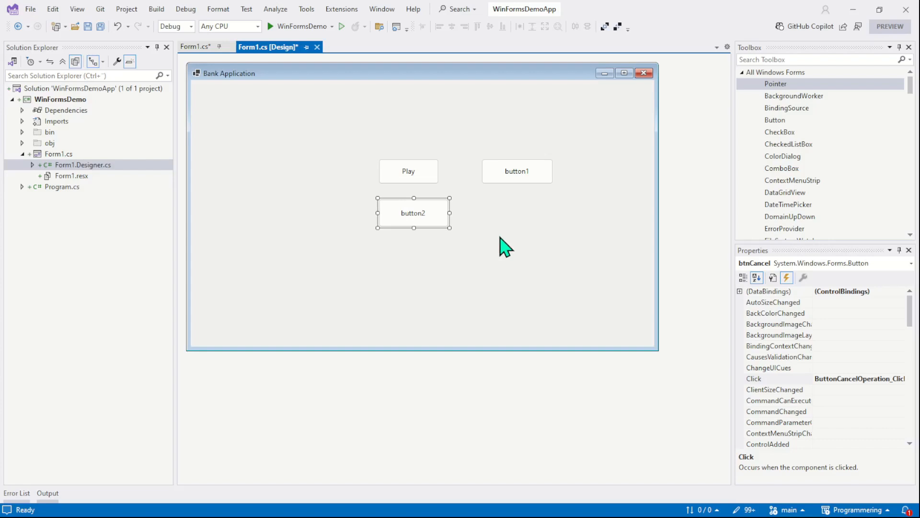
pyautogui.moveTo(788, 144)
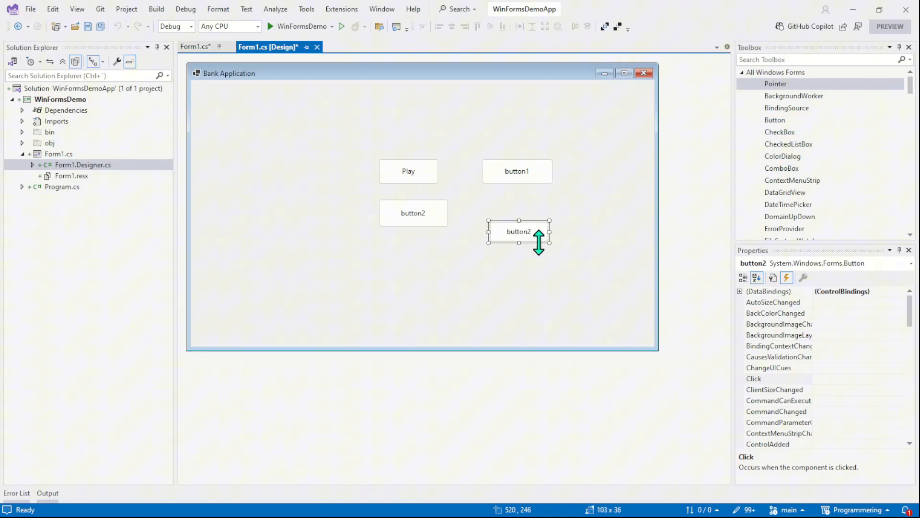
# - Set the btnHello button's Text property to Hello
pyautogui.click(756, 277)
pyautogui.write('btn')
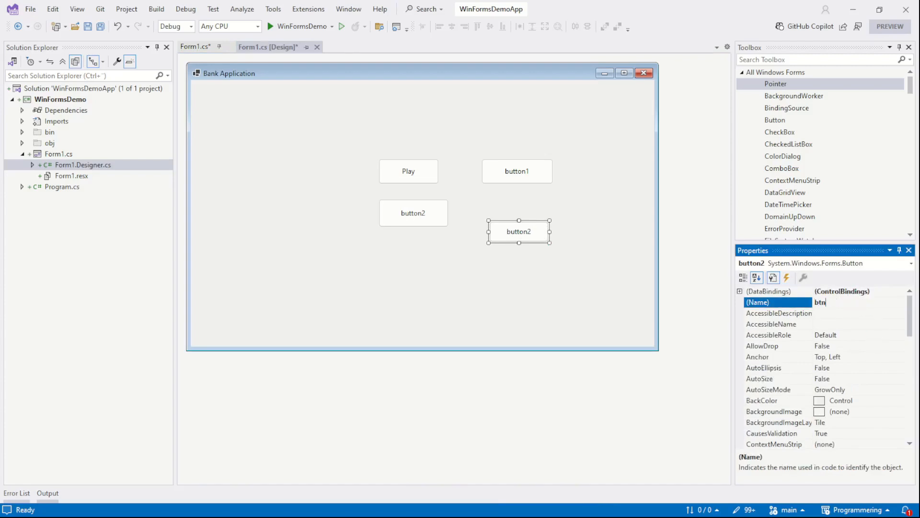
pyautogui.write('Hello')
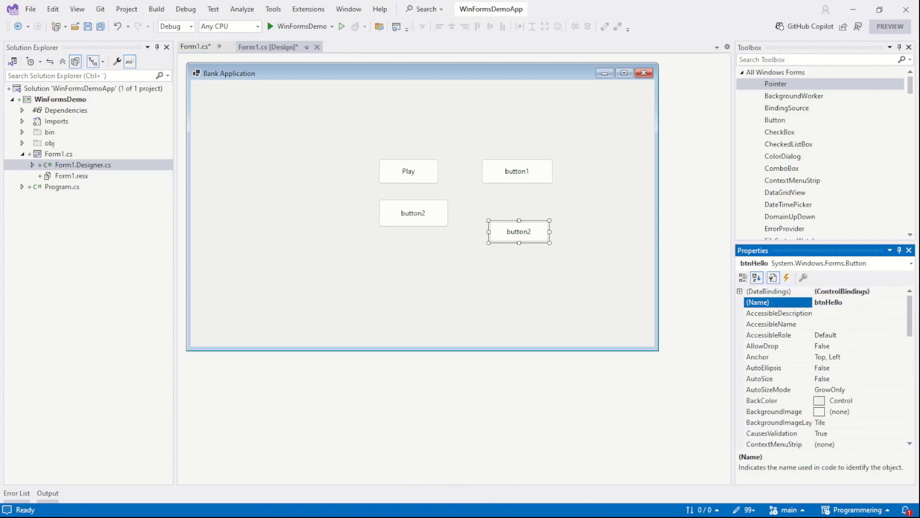
pyautogui.scroll(-3)
pyautogui.write('b')
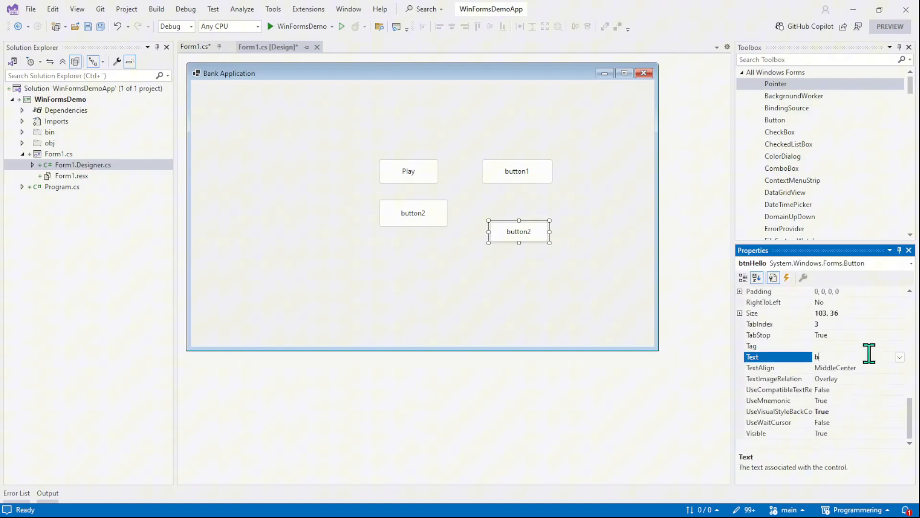
pyautogui.write('Hello')
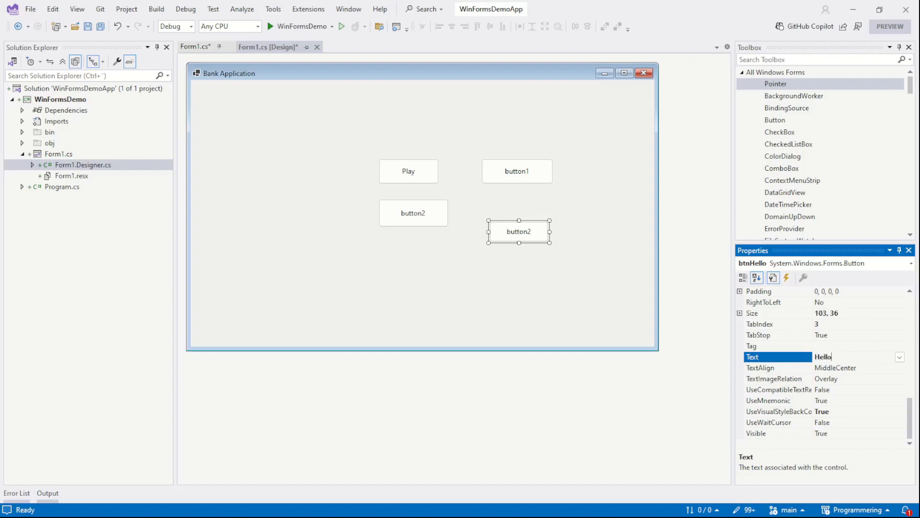
pyautogui.press('Return')
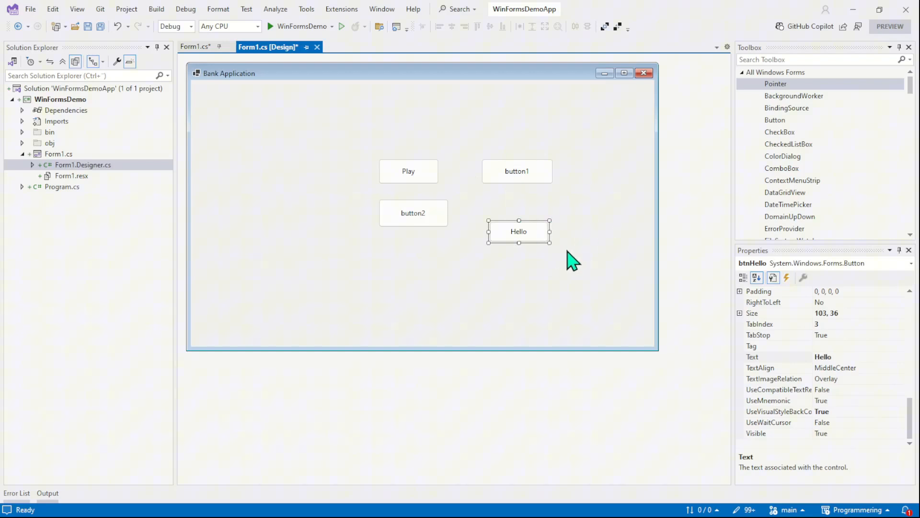
pyautogui.moveTo(605, 185)
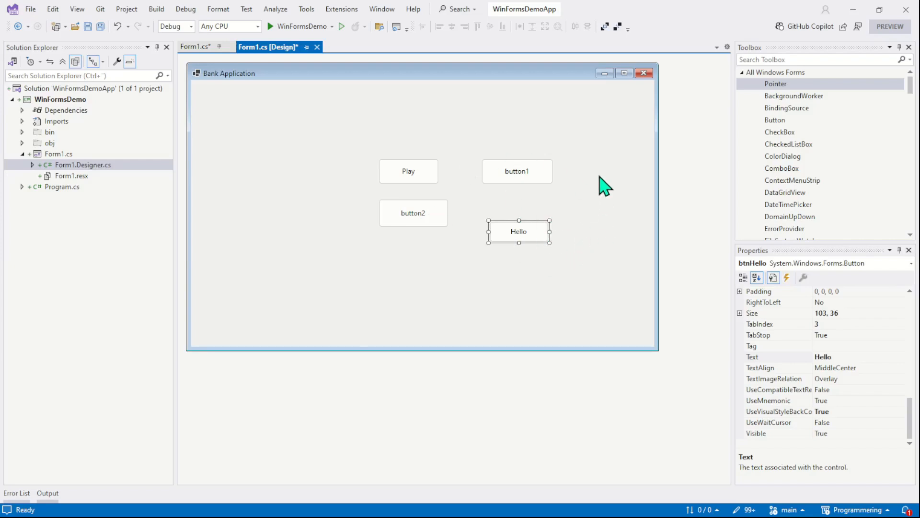
pyautogui.moveTo(612, 142)
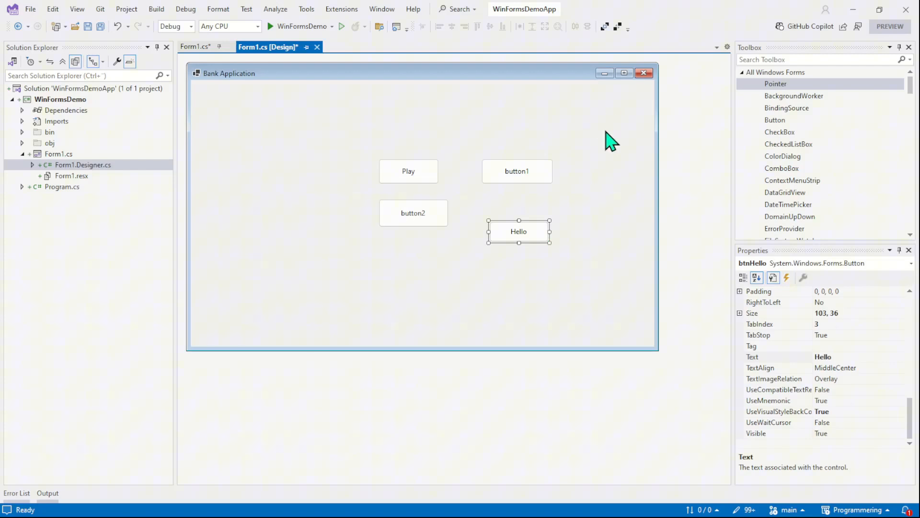
pyautogui.moveTo(602, 135)
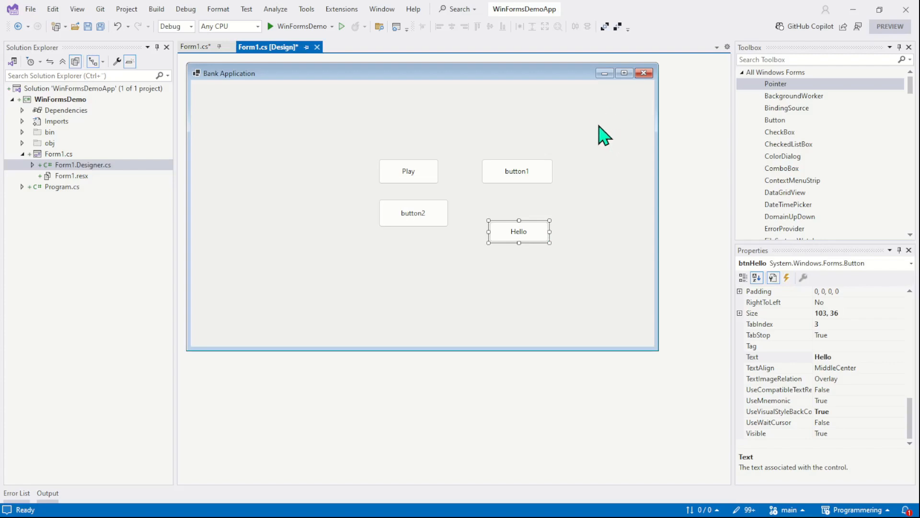
pyautogui.moveTo(596, 159)
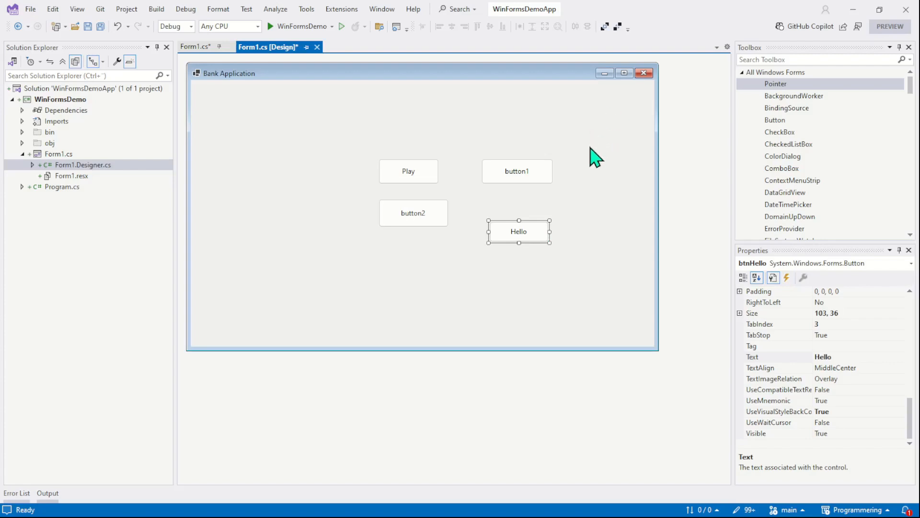
pyautogui.moveTo(569, 262)
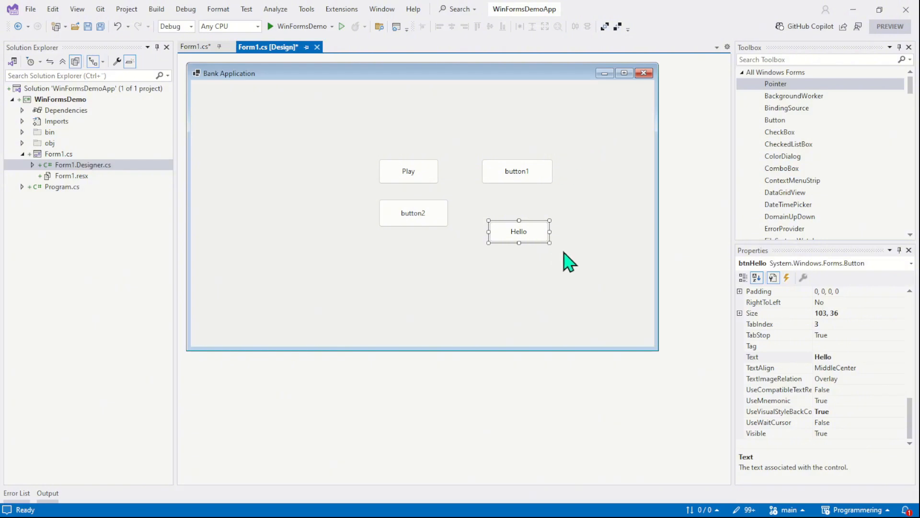
pyautogui.moveTo(532, 237)
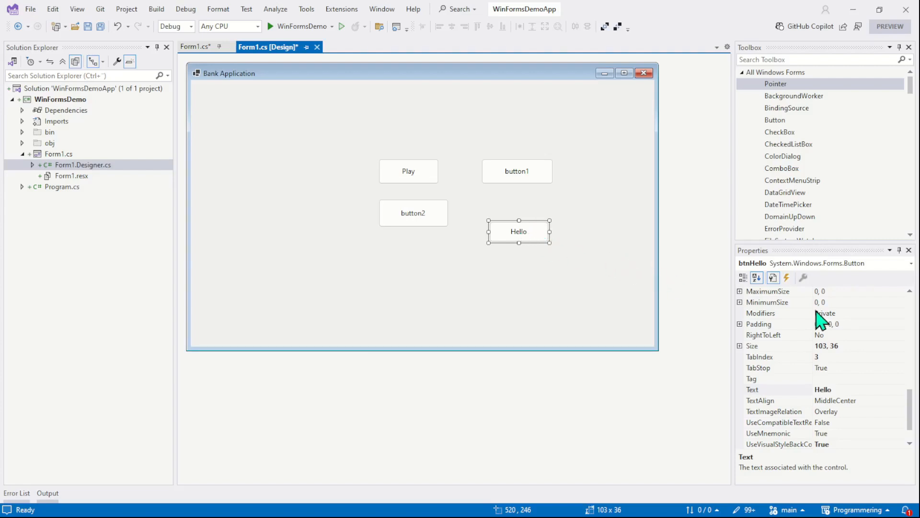
pyautogui.moveTo(534, 237)
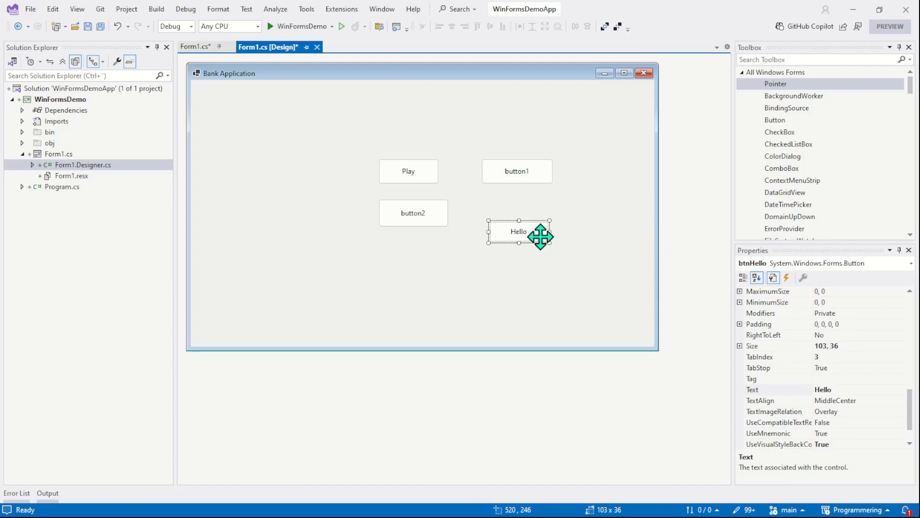
# - Generate the empty btnHello_Click handler from the Hello button and place the cursor in its body
pyautogui.doubleClick(518, 230)
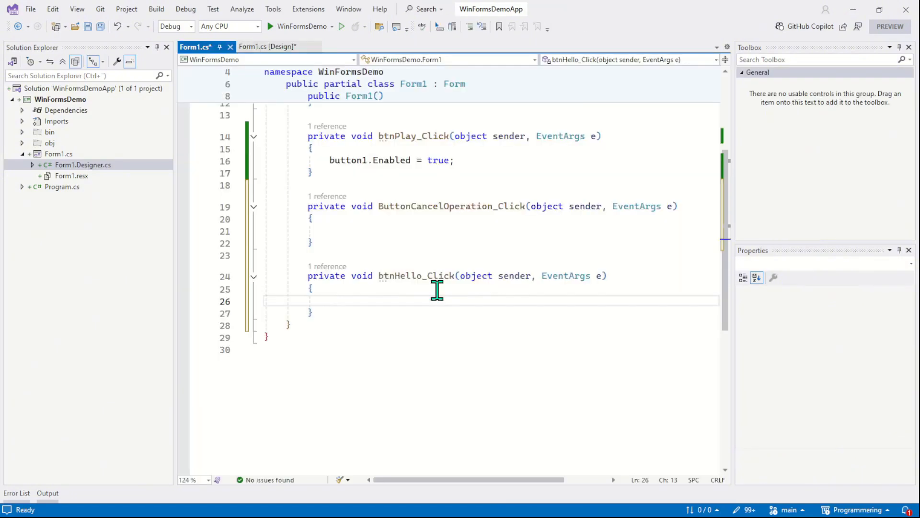
pyautogui.doubleClick(399, 275)
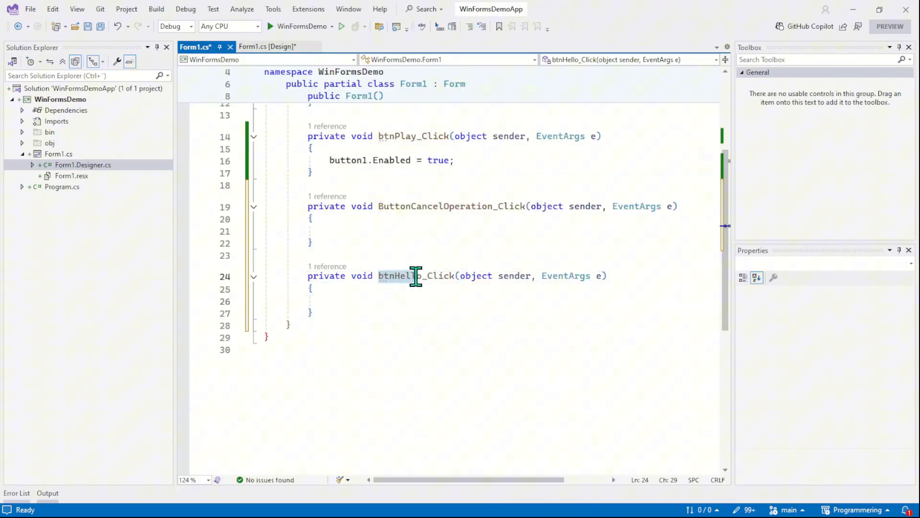
pyautogui.click(330, 300)
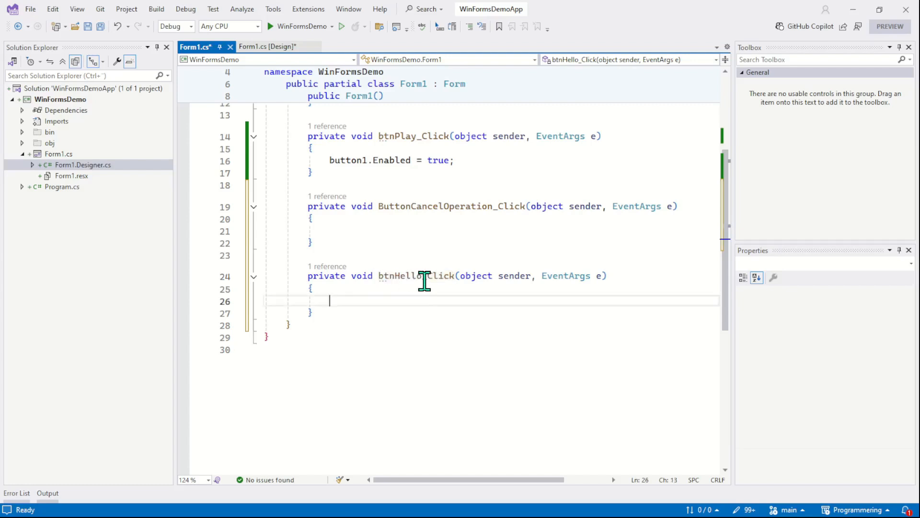
pyautogui.moveTo(446, 282)
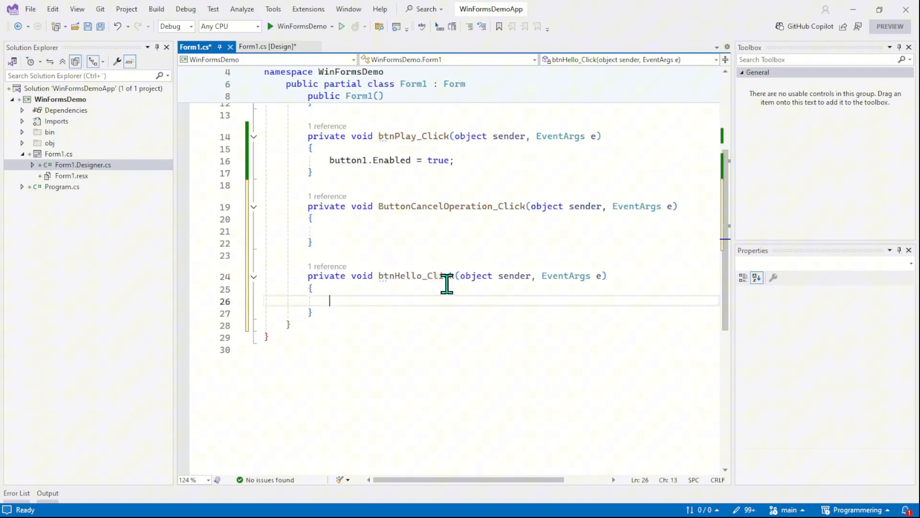
pyautogui.moveTo(391, 302)
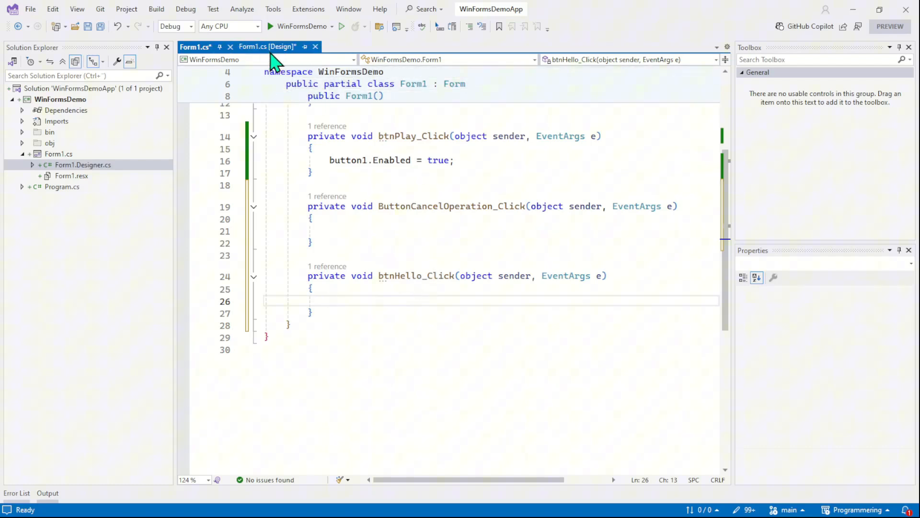
# - Confirm the Hello button's Click event lists btnHello_Click and jump back to that handler
pyautogui.click(267, 46)
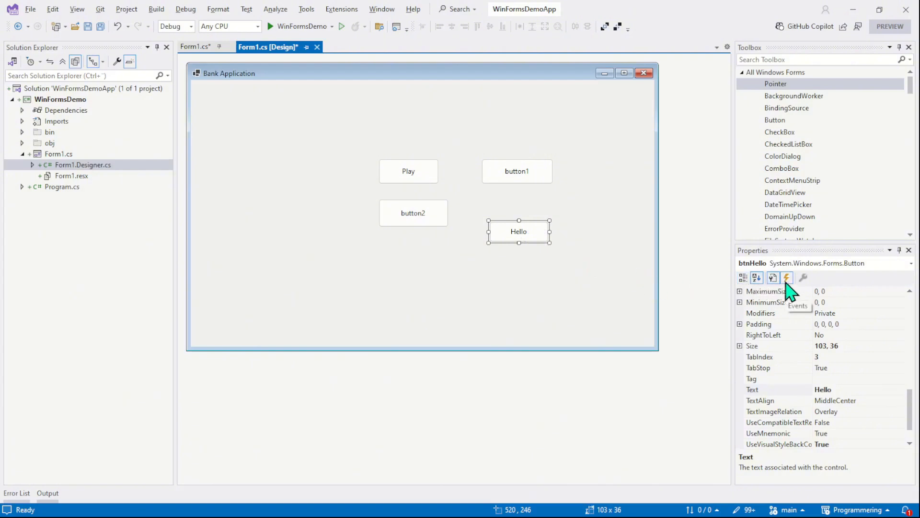
pyautogui.click(786, 277)
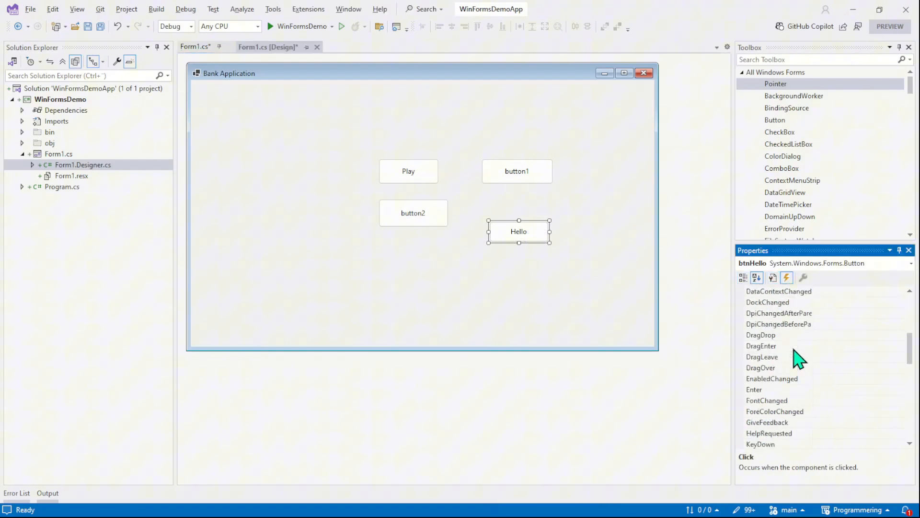
pyautogui.scroll(-3)
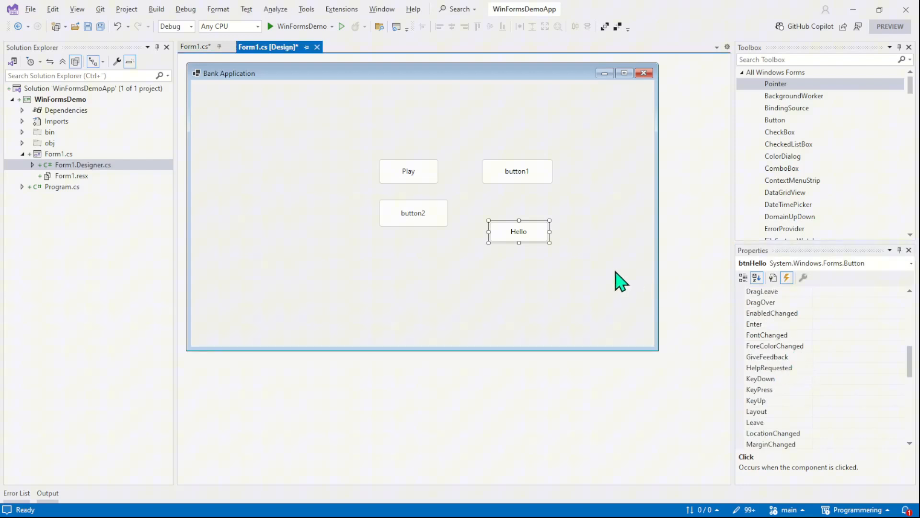
pyautogui.moveTo(519, 237)
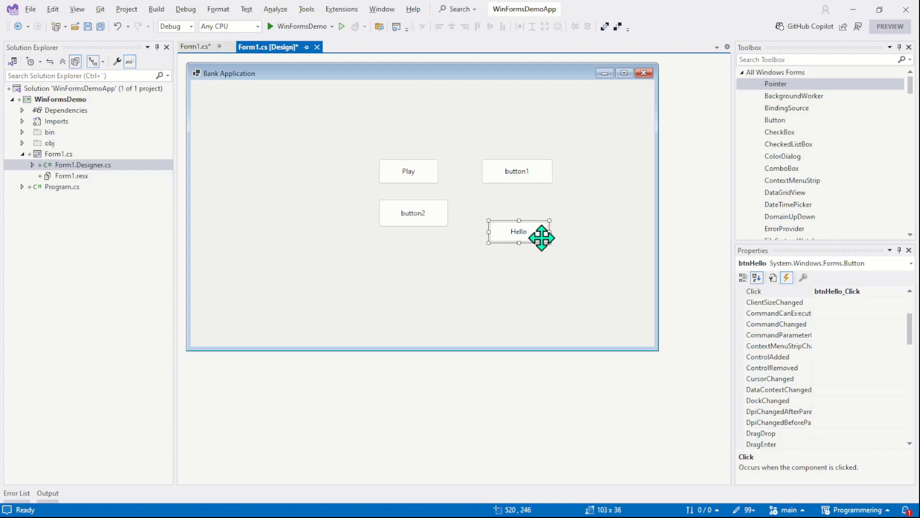
pyautogui.moveTo(543, 258)
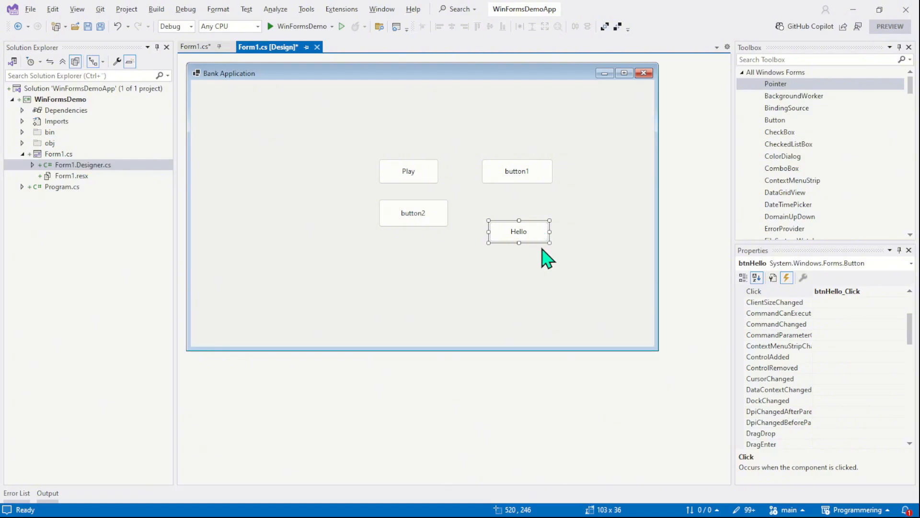
pyautogui.moveTo(541, 257)
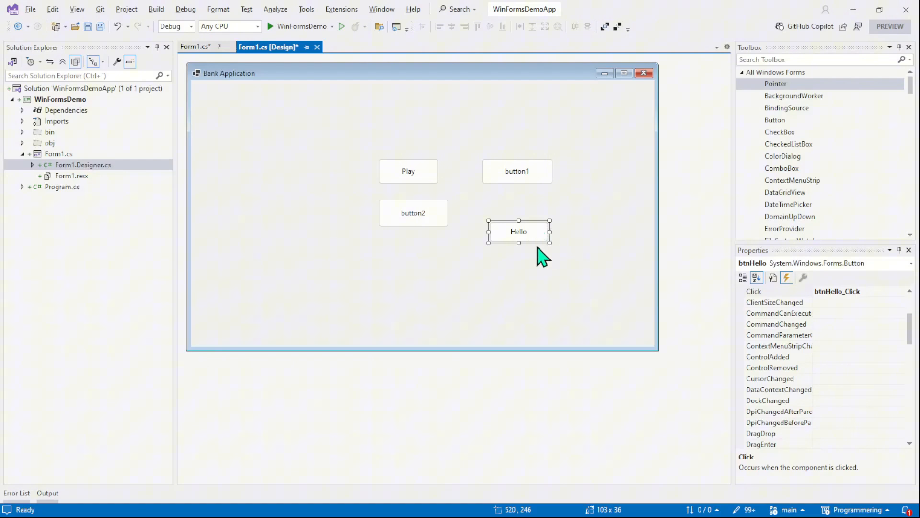
pyautogui.moveTo(540, 264)
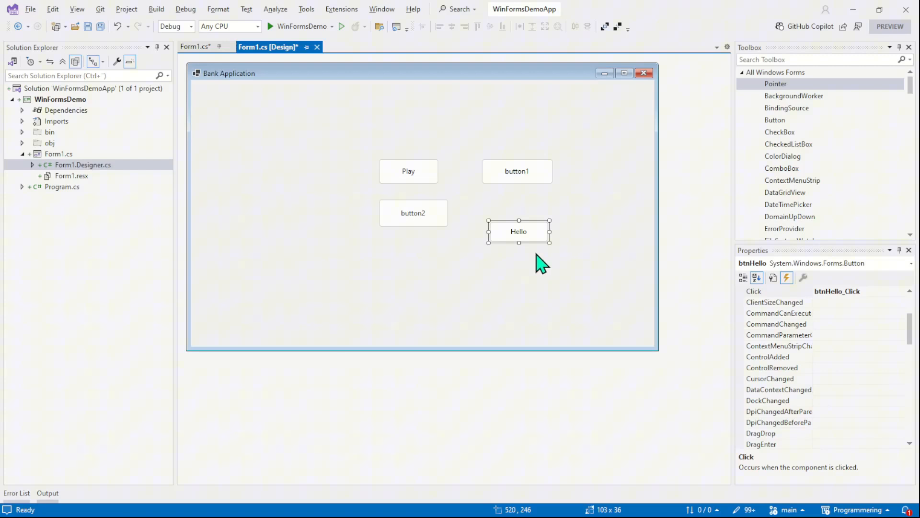
pyautogui.moveTo(220, 82)
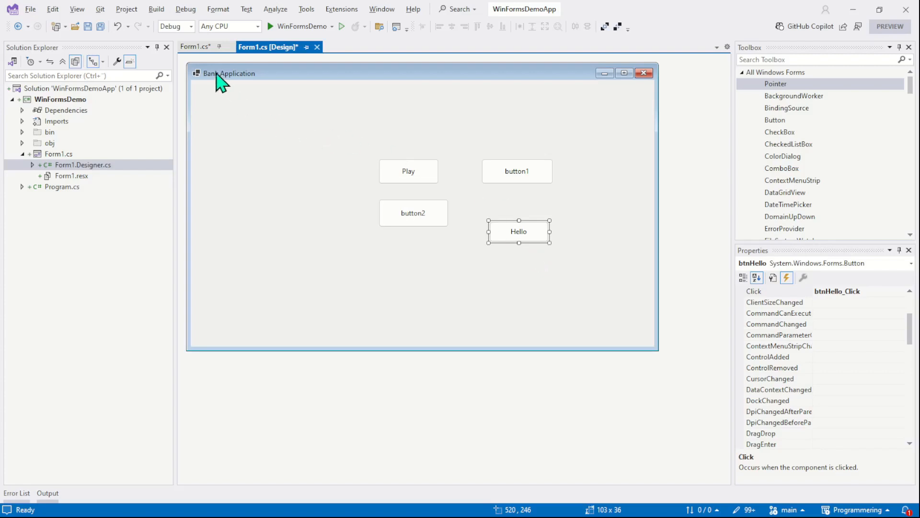
pyautogui.doubleClick(517, 231)
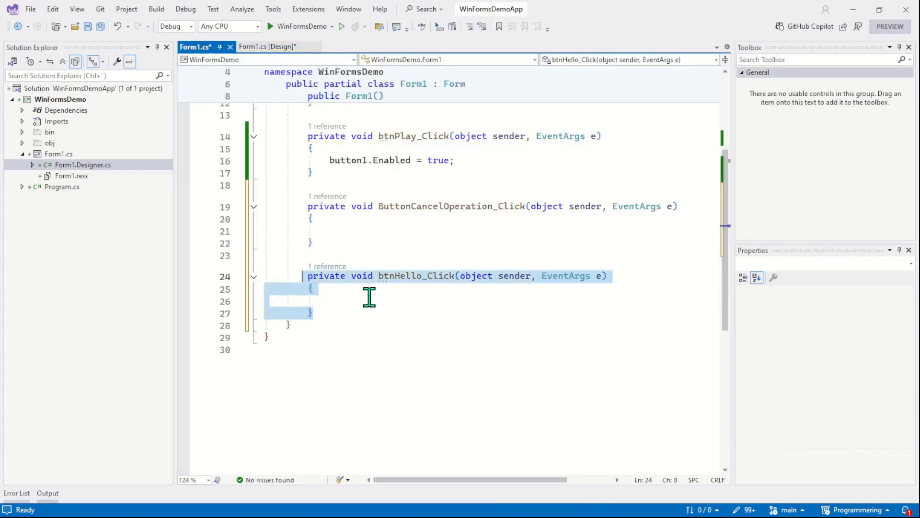
# - Deselect the handler code and return to the Form1.cs [Design] view
pyautogui.click(314, 313)
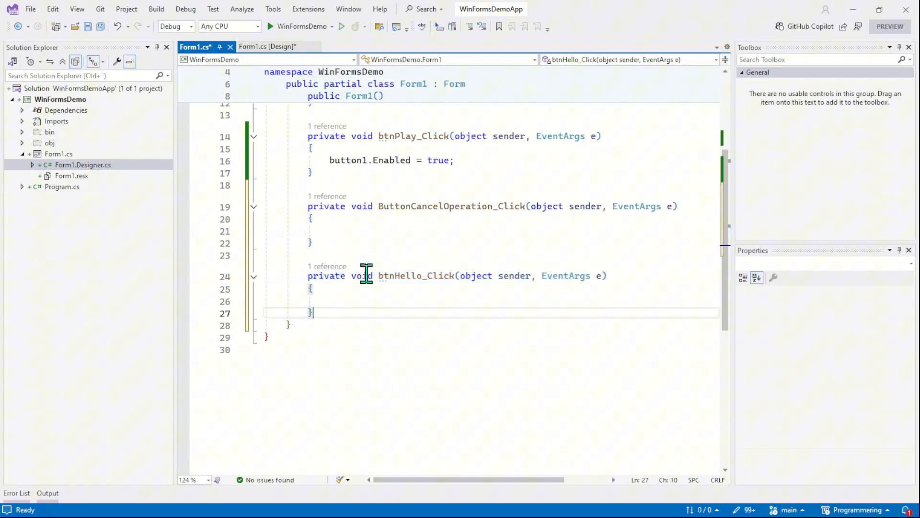
pyautogui.click(267, 47)
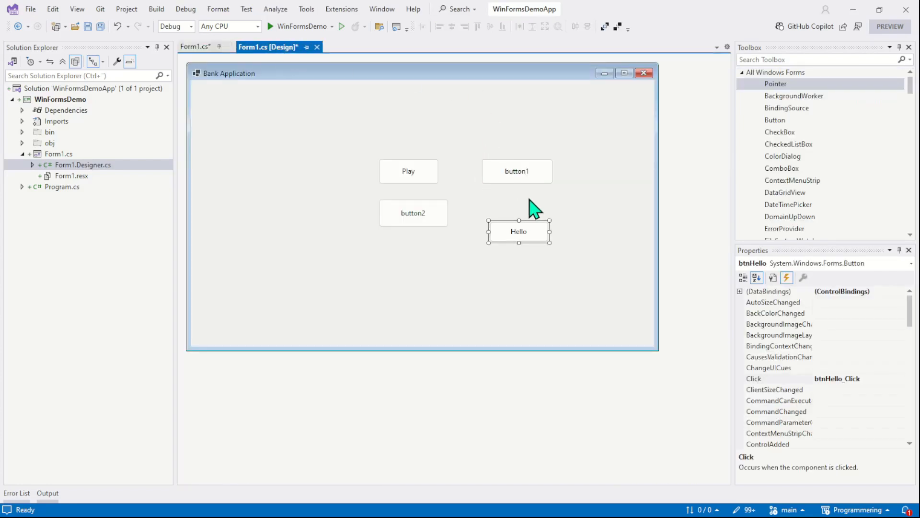
pyautogui.moveTo(521, 206)
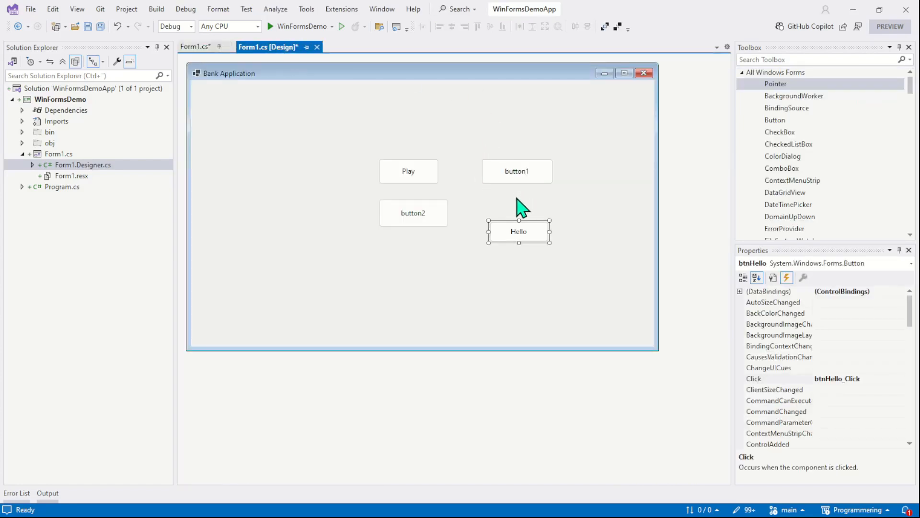
pyautogui.moveTo(523, 207)
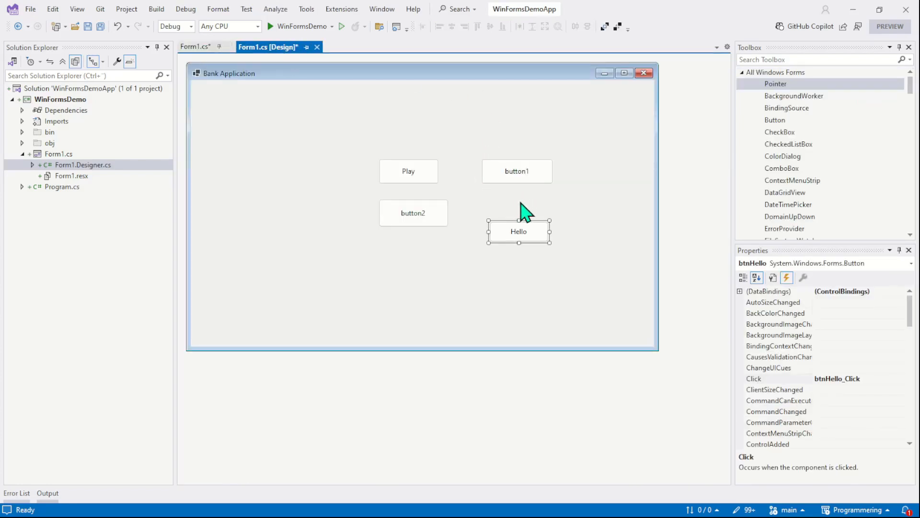